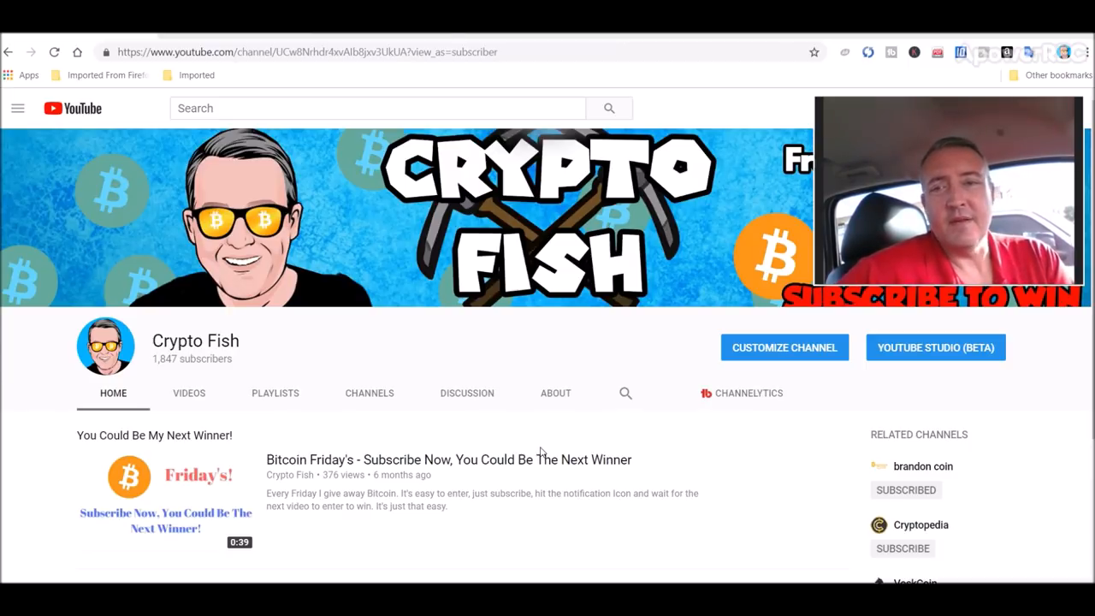
{"action": "mouse_move", "coordinate": [404, 212]}
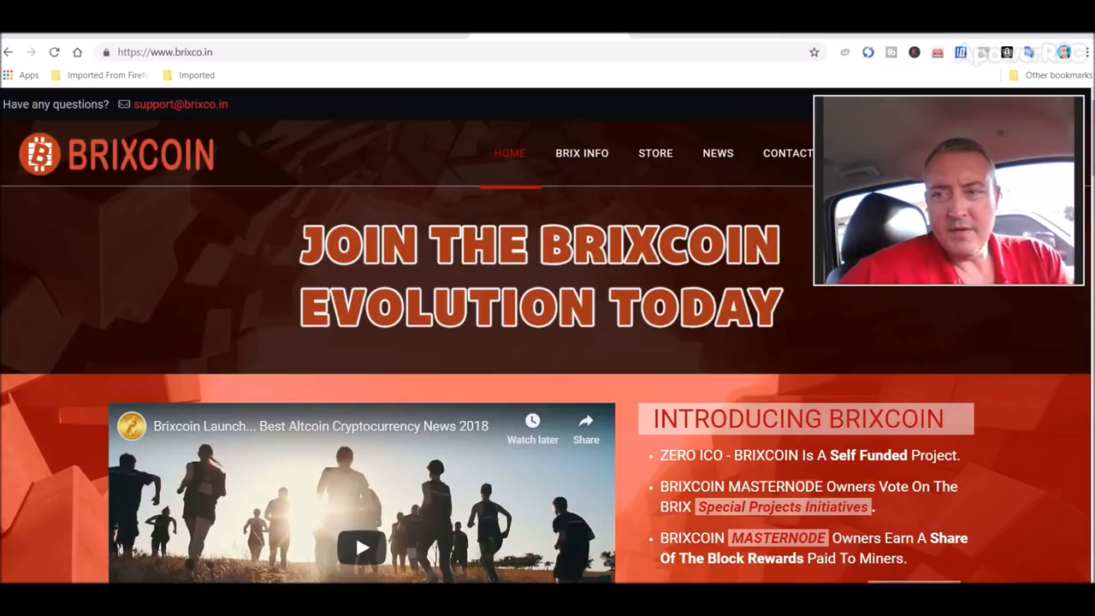
Step: Scroll down through the page being reviewed before switching to the desktop
{"action": "scroll", "scroll_direction": "down", "scroll_amount": 3}
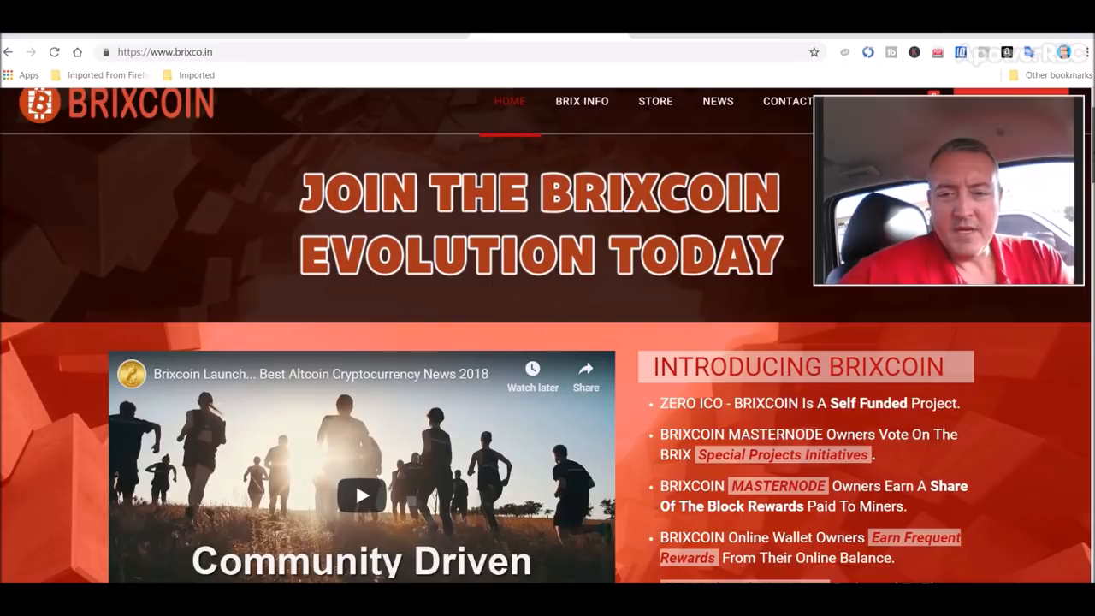
{"action": "scroll", "scroll_direction": "down", "scroll_amount": 3}
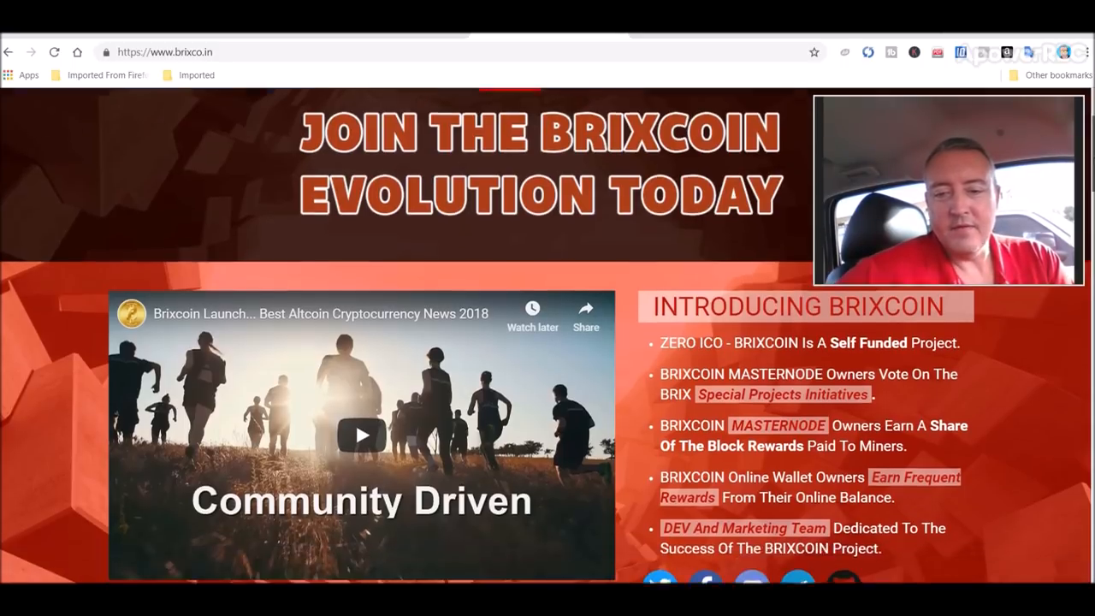
{"action": "scroll", "scroll_direction": "down", "scroll_amount": 3}
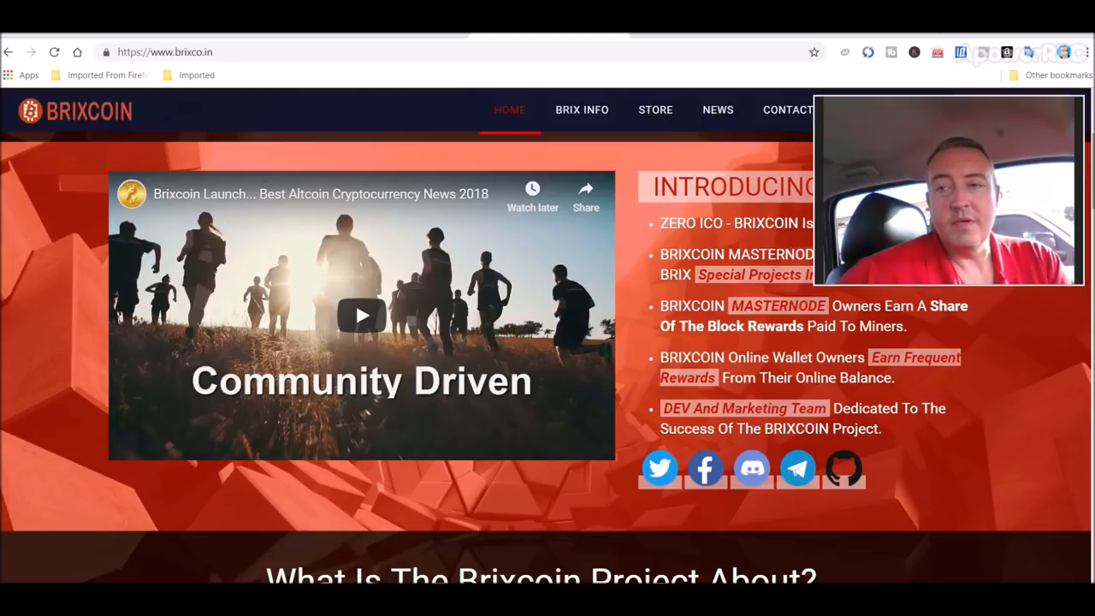
{"action": "scroll", "scroll_direction": "down", "scroll_amount": 3}
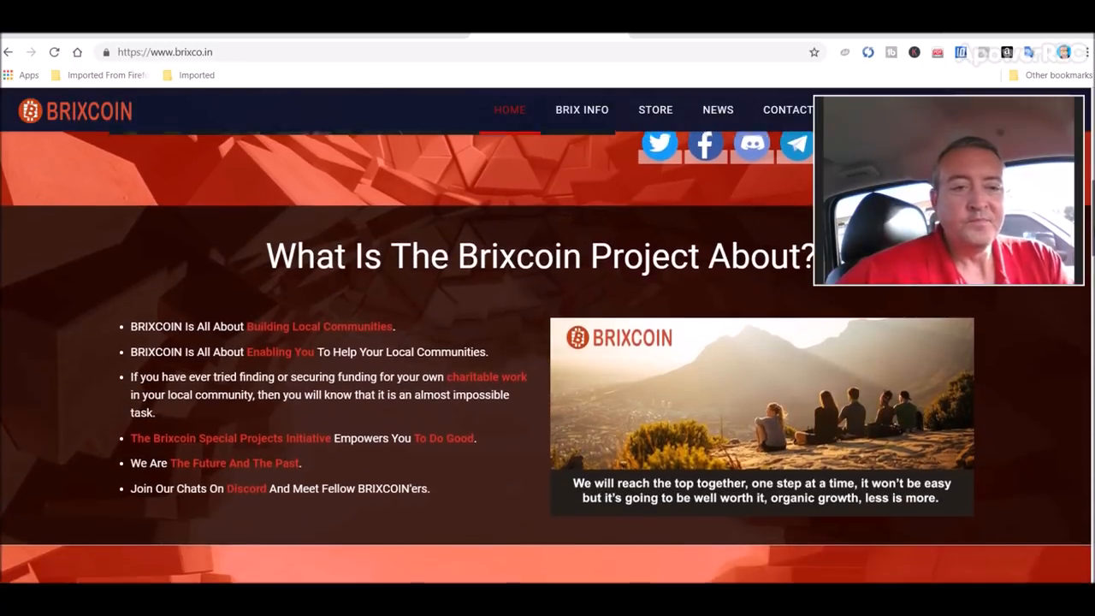
{"action": "scroll", "scroll_direction": "down", "scroll_amount": 3}
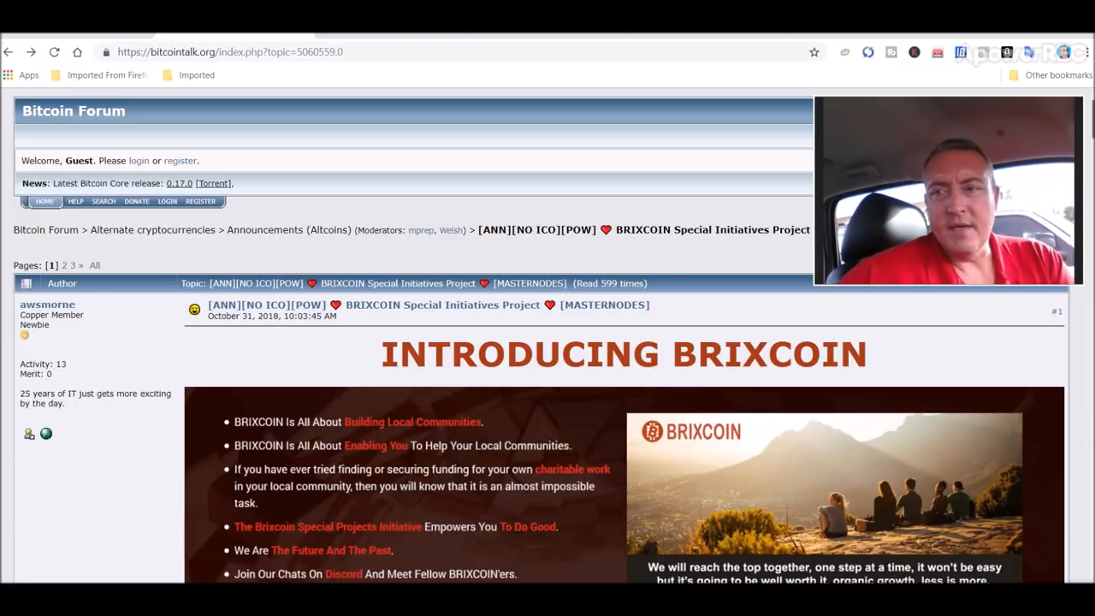
{"action": "scroll", "scroll_direction": "down", "scroll_amount": 3}
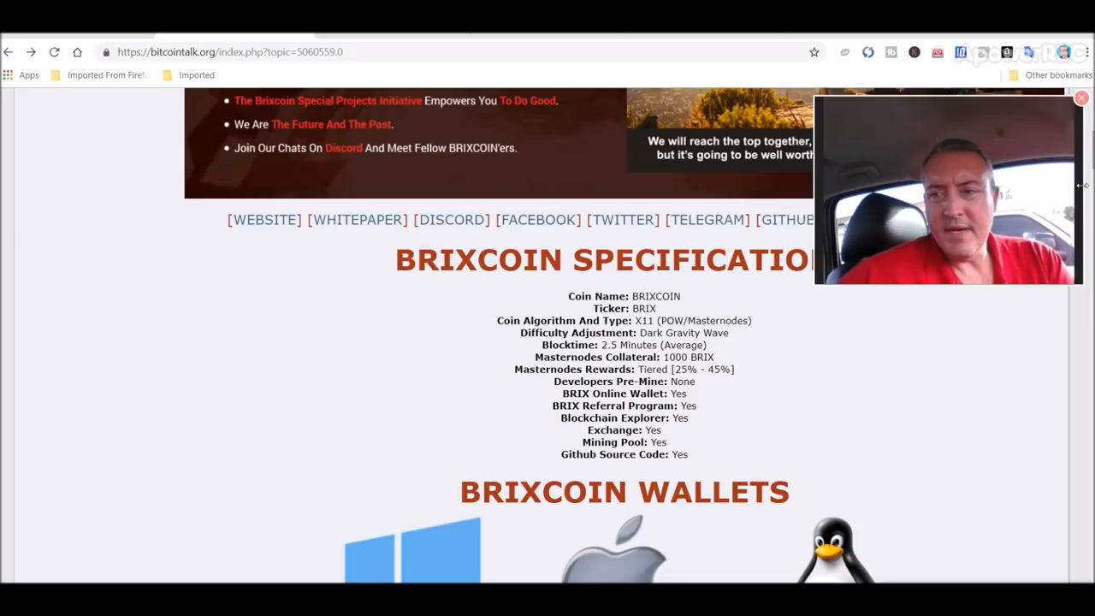
{"action": "scroll", "scroll_direction": "down", "scroll_amount": 3}
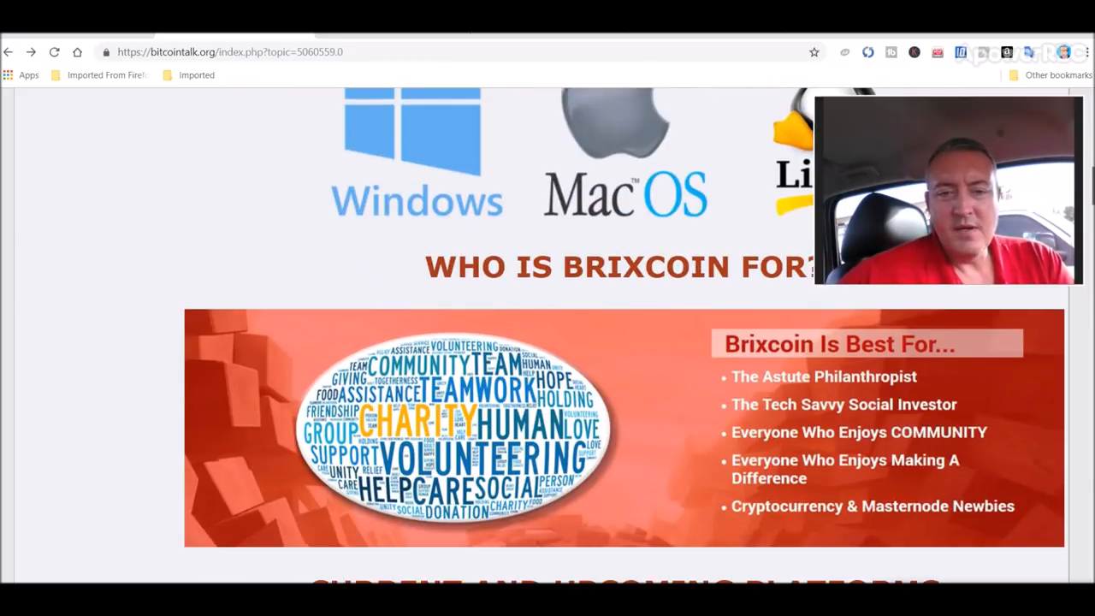
{"action": "scroll", "scroll_direction": "down", "scroll_amount": 3}
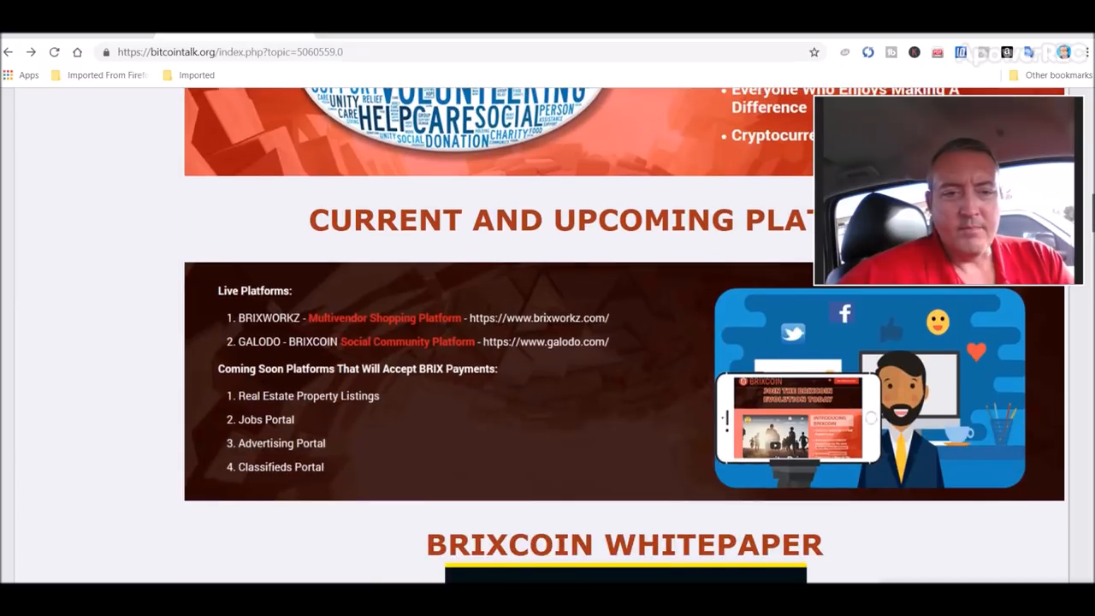
{"action": "scroll", "scroll_direction": "down", "scroll_amount": 3}
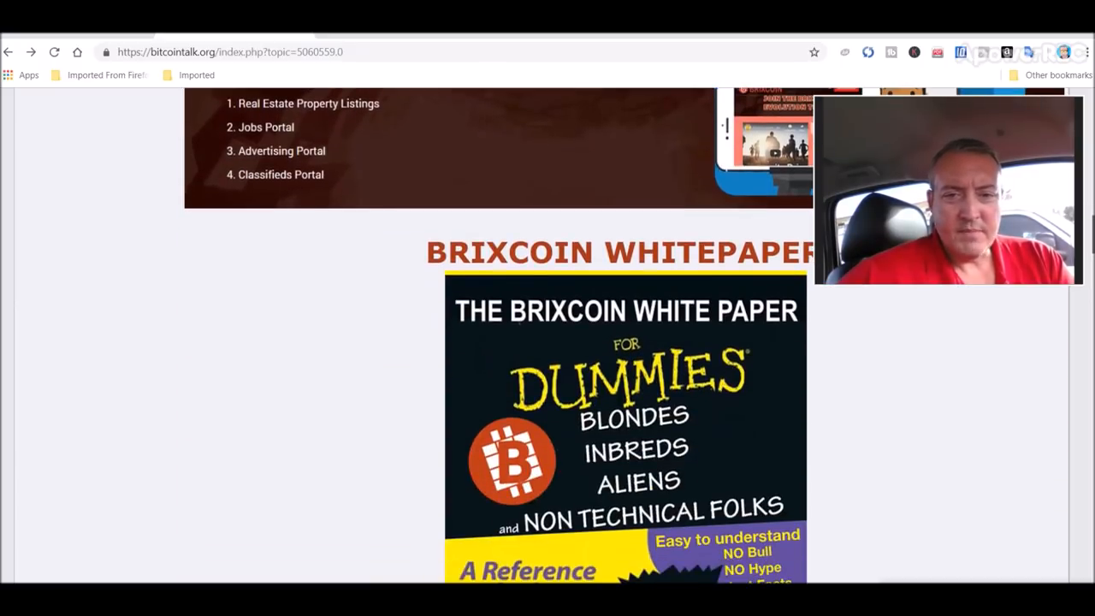
{"action": "scroll", "scroll_direction": "down", "scroll_amount": 3}
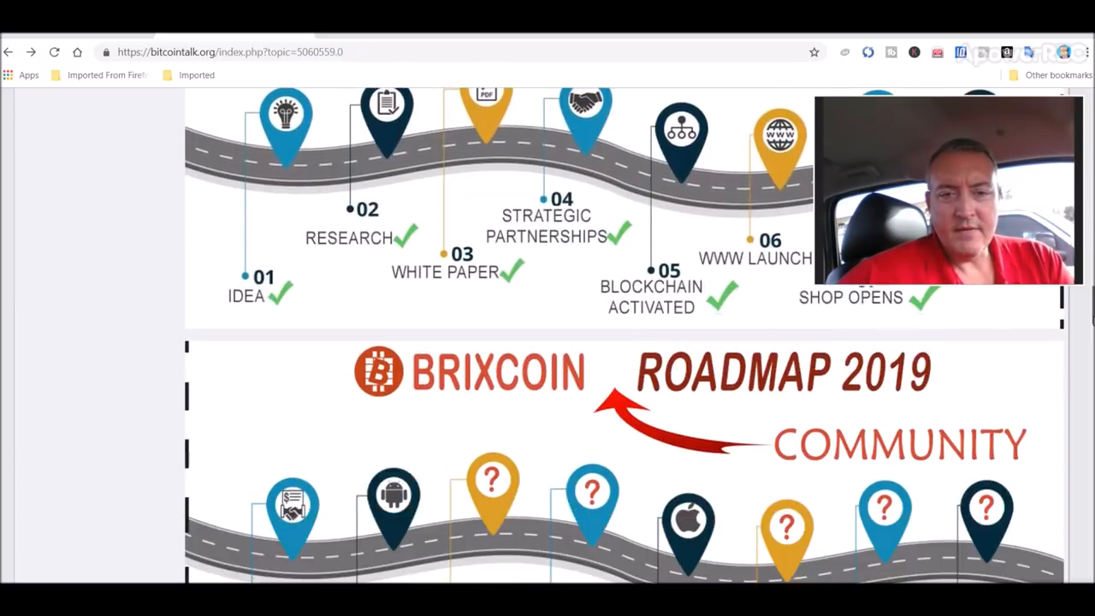
{"action": "scroll", "scroll_direction": "down", "scroll_amount": 3}
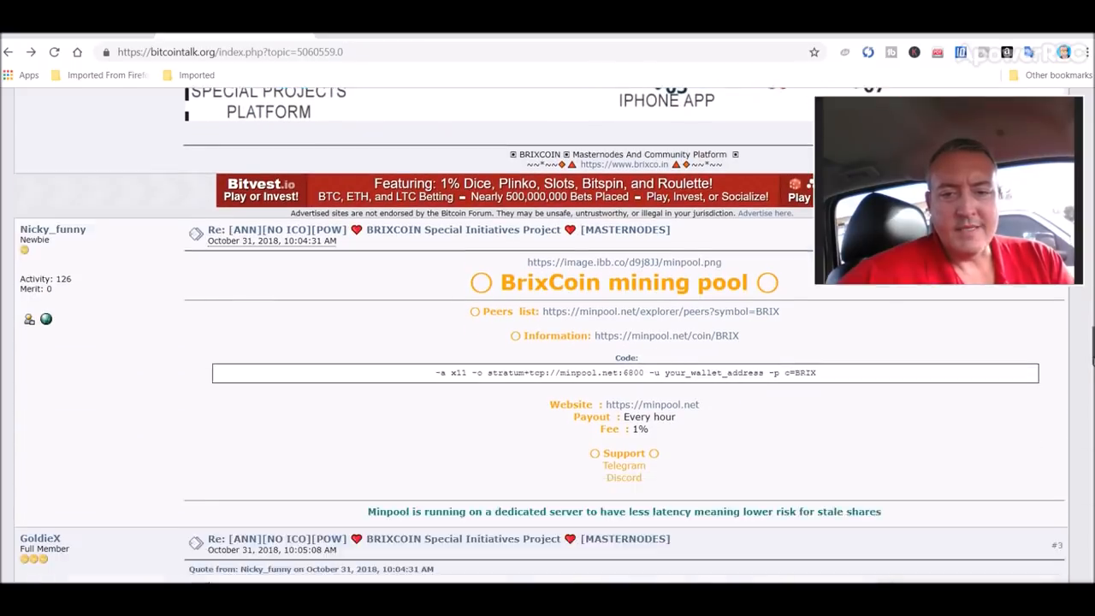
{"action": "scroll", "scroll_direction": "down", "scroll_amount": 3}
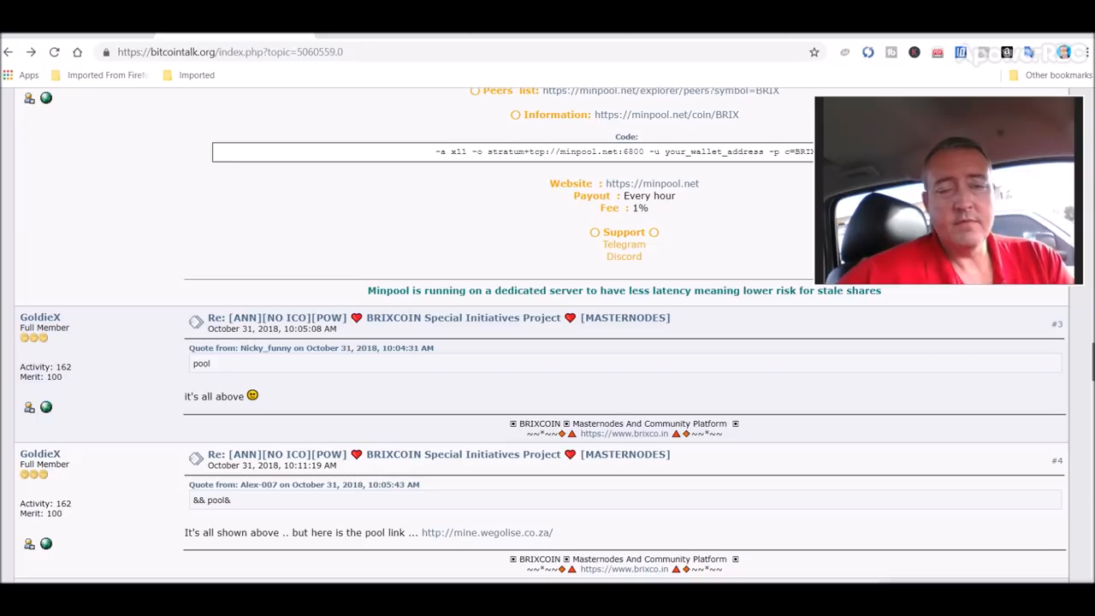
{"action": "scroll", "scroll_direction": "down", "scroll_amount": 3}
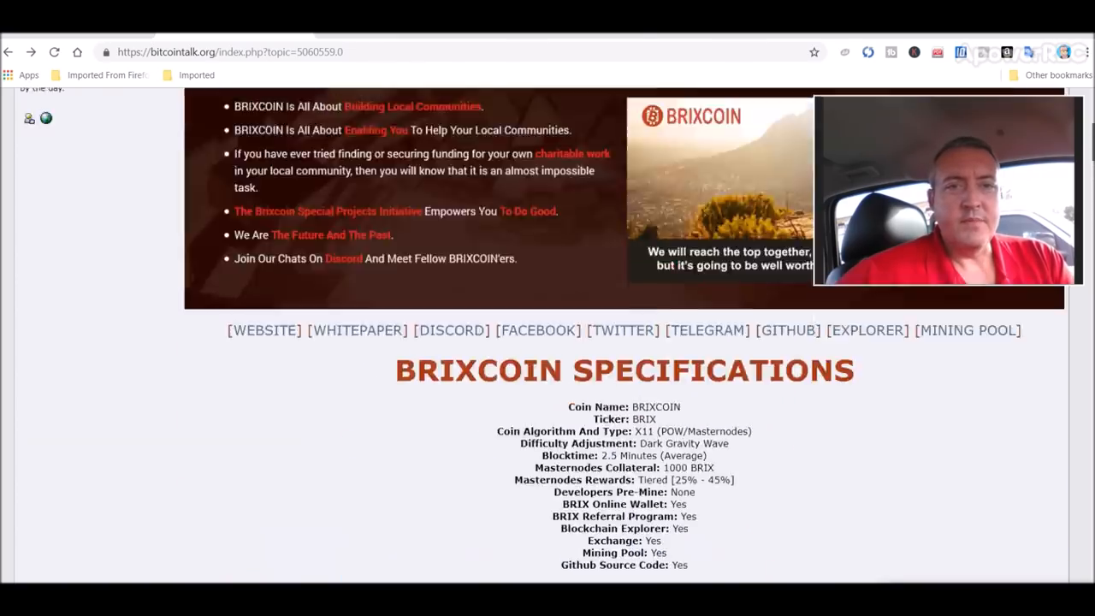
{"action": "scroll", "scroll_direction": "down", "scroll_amount": 3}
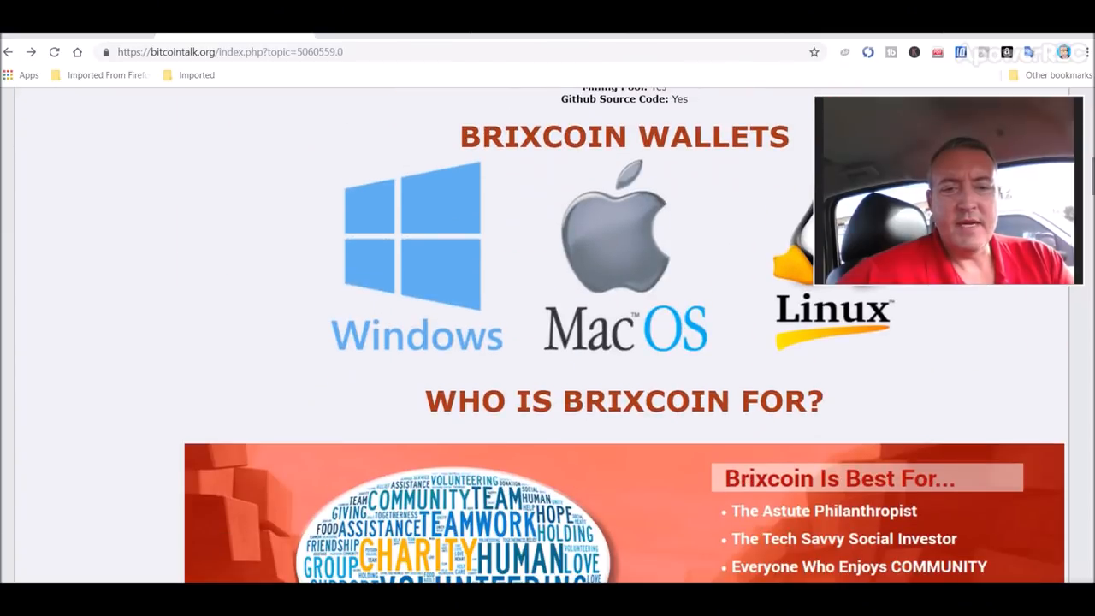
{"action": "mouse_move", "coordinate": [389, 284]}
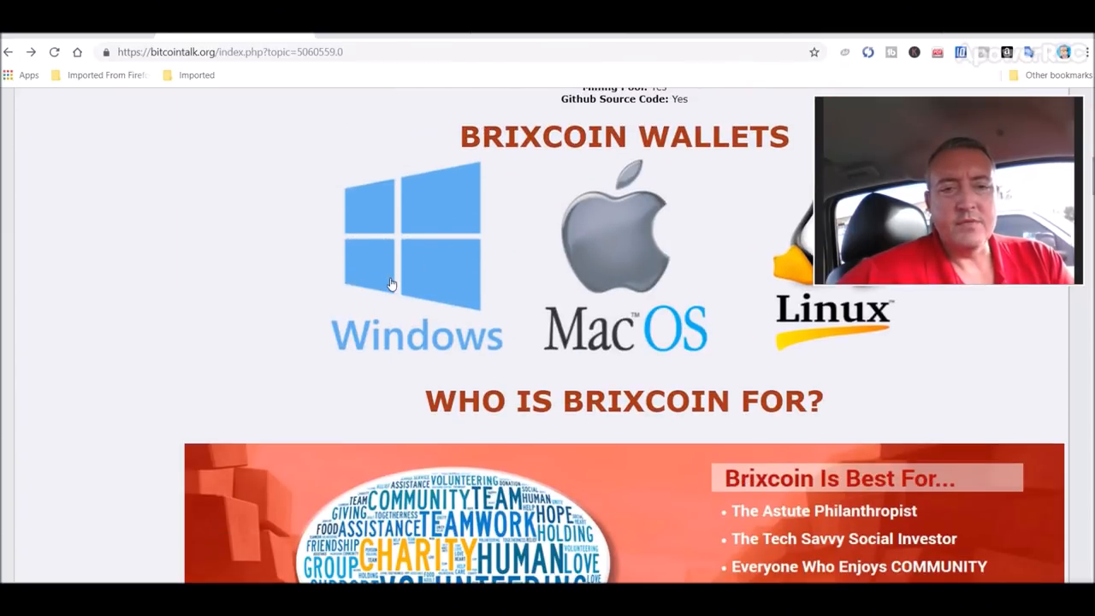
{"action": "mouse_move", "coordinate": [641, 341]}
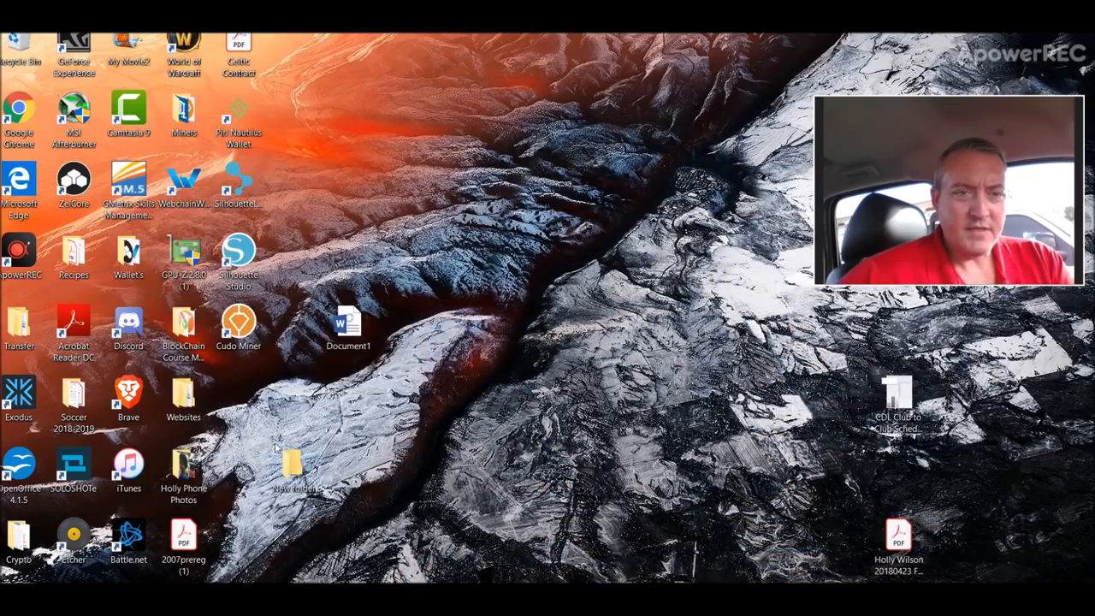
Step: Open Wallet's > BrixCoin-Wallet and launch brixcoin-qt, the Brixcoin Core wallet
{"action": "double_click", "coordinate": [129, 256]}
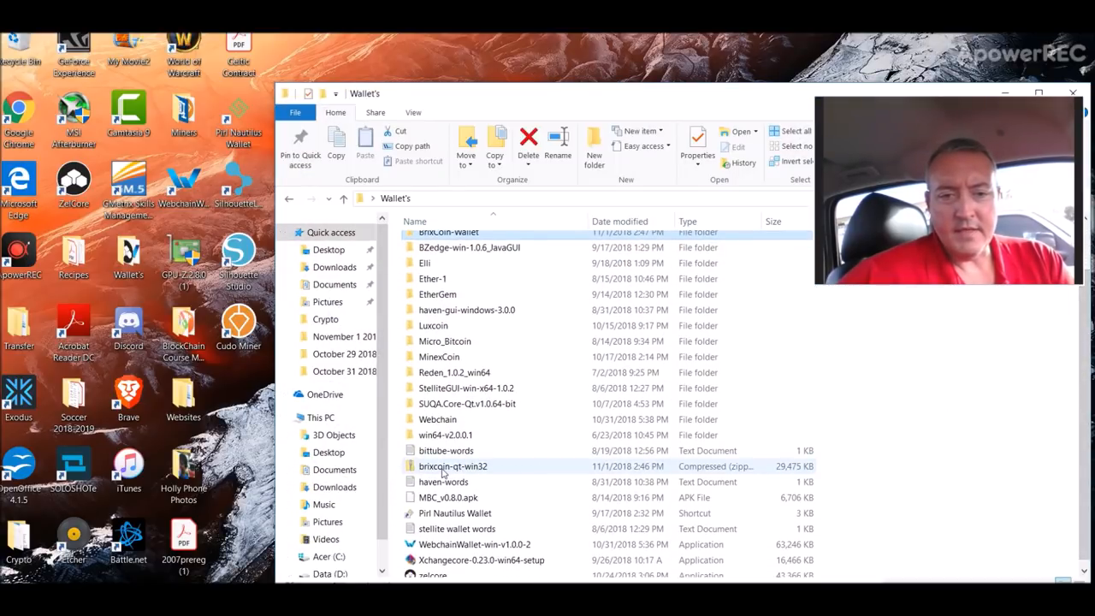
{"action": "left_click", "coordinate": [449, 231]}
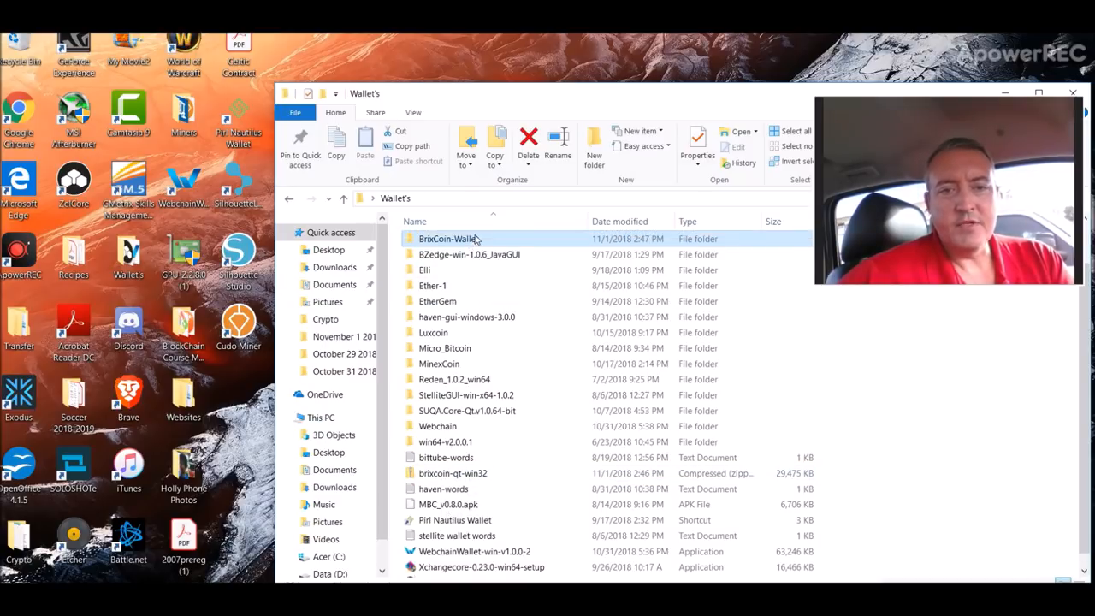
{"action": "double_click", "coordinate": [448, 238]}
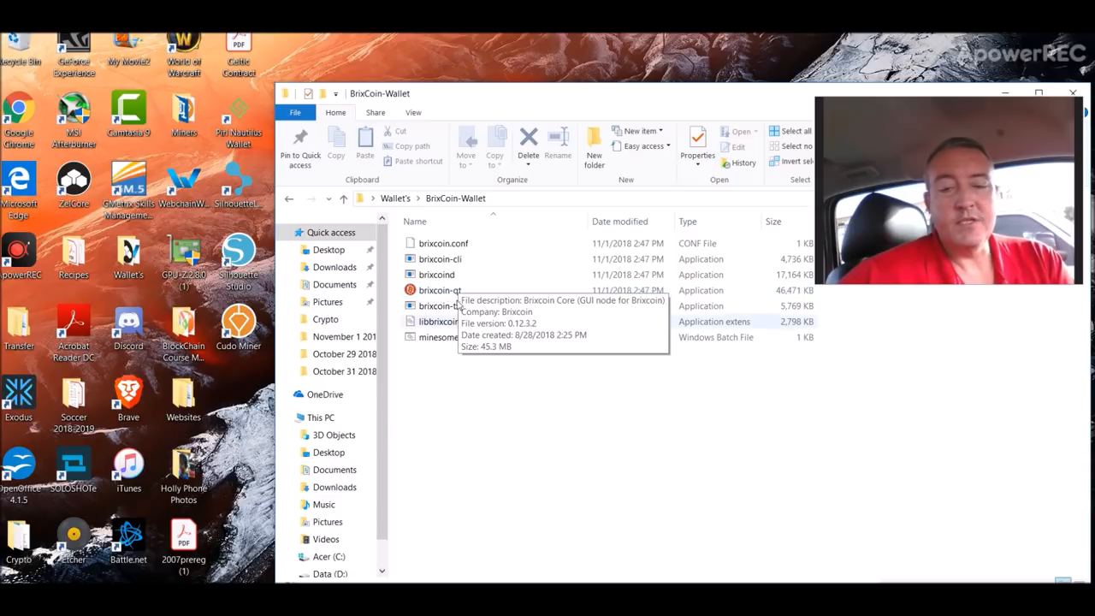
{"action": "double_click", "coordinate": [439, 290]}
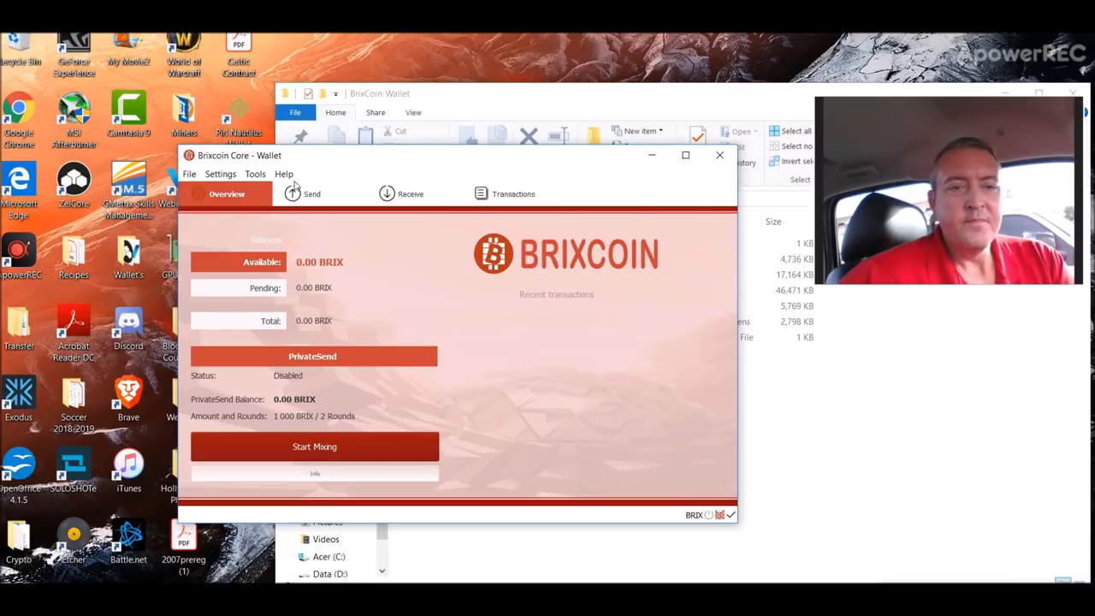
Step: Show the wallet's Receiving addresses list from the File menu
{"action": "left_click", "coordinate": [189, 174]}
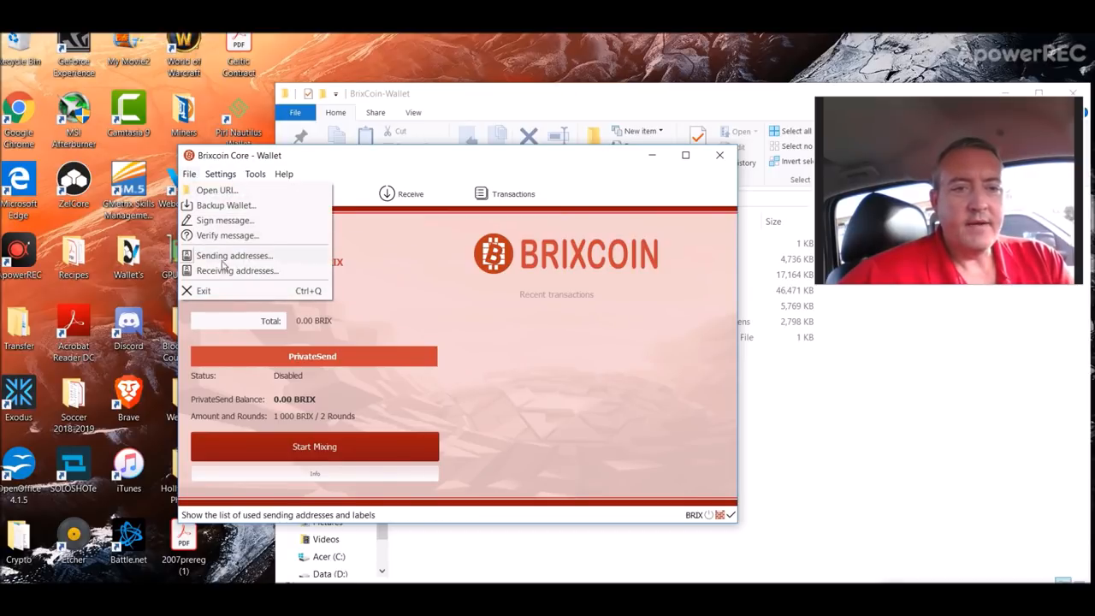
{"action": "left_click", "coordinate": [237, 270]}
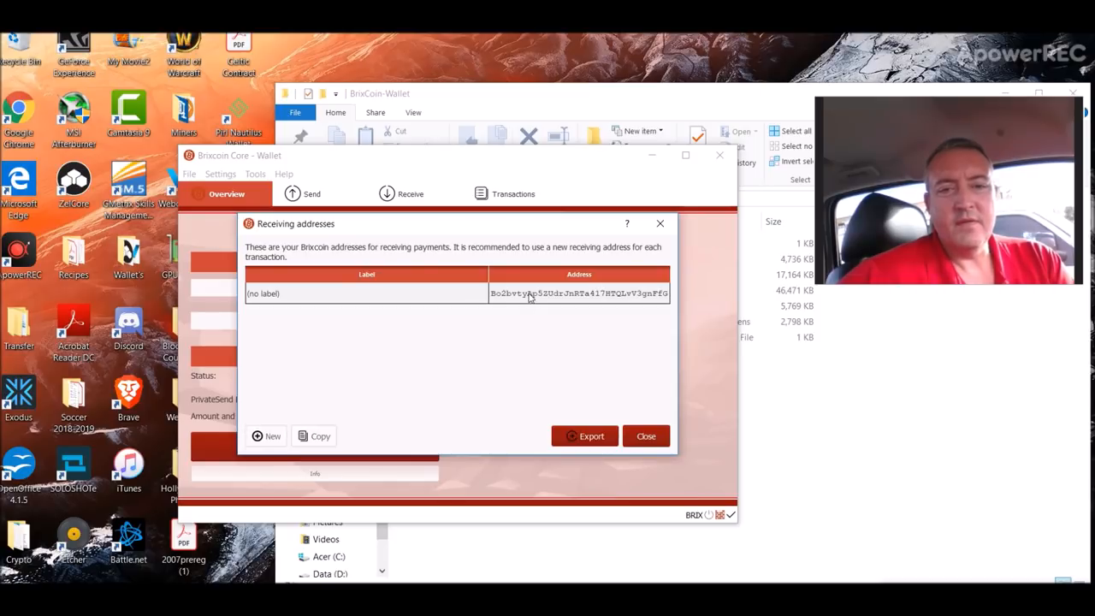
{"action": "mouse_move", "coordinate": [468, 373]}
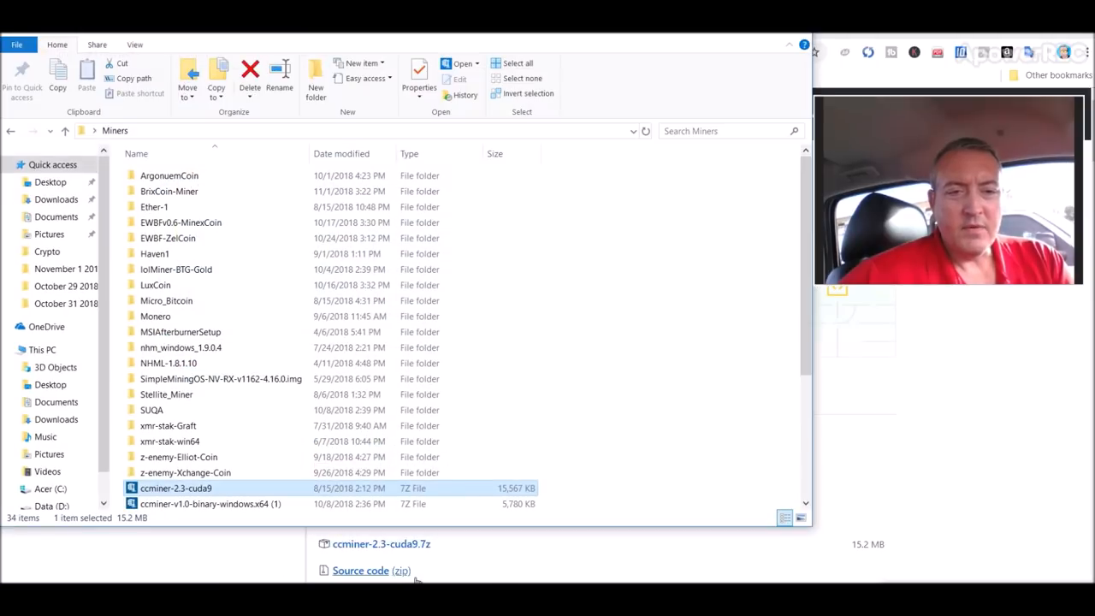
{"action": "mouse_move", "coordinate": [216, 487]}
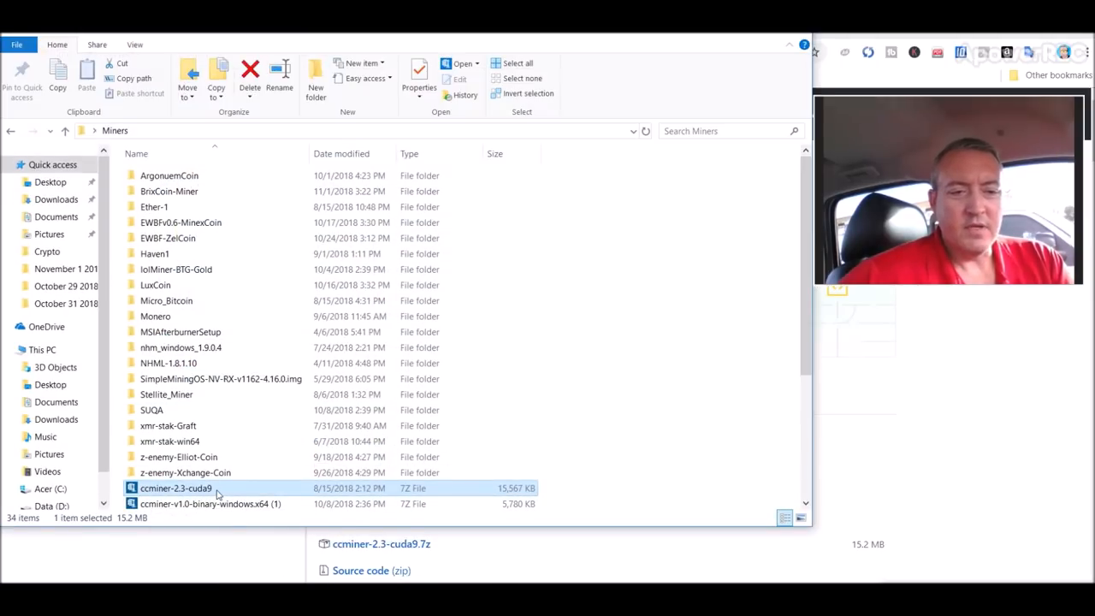
{"action": "mouse_move", "coordinate": [218, 494]}
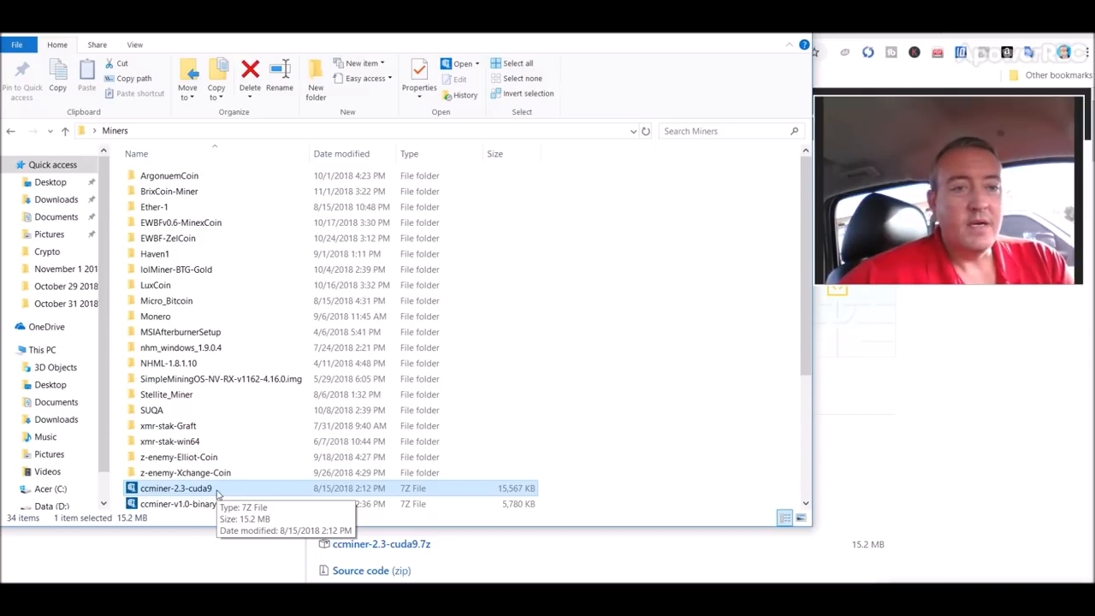
{"action": "mouse_move", "coordinate": [569, 346]}
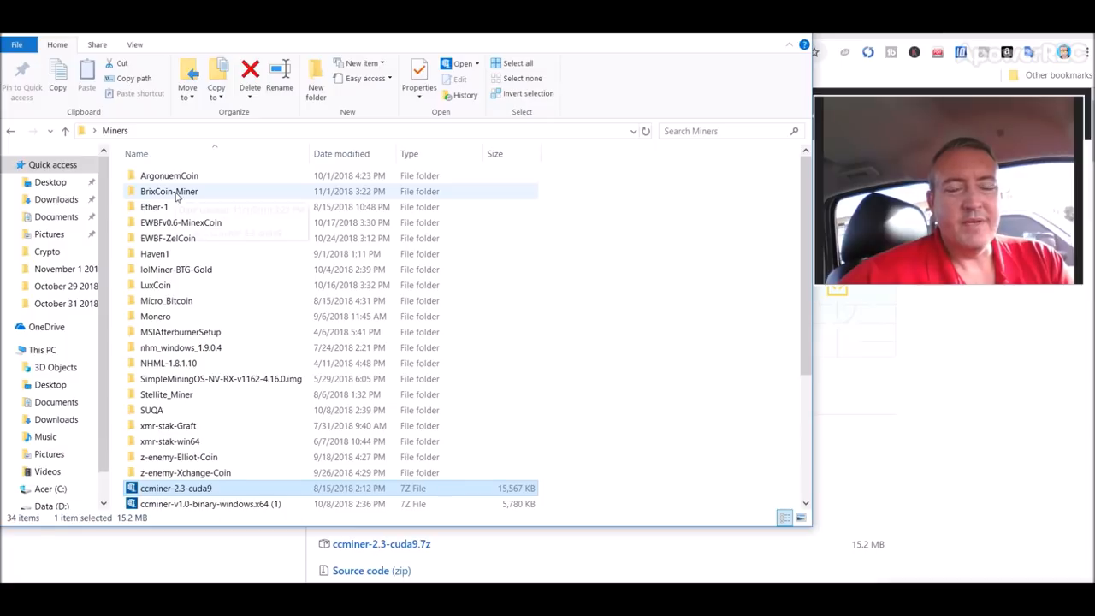
Step: Open BrixCoin-Miner > ccminer-2.3-cuda9 and select the RUN batch file
{"action": "double_click", "coordinate": [169, 190]}
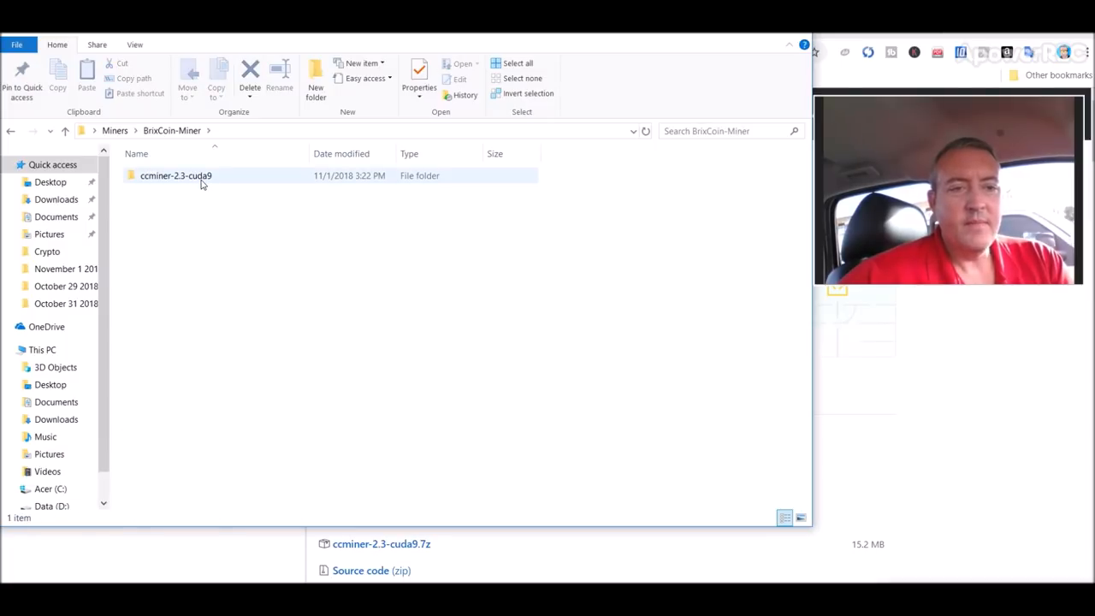
{"action": "double_click", "coordinate": [175, 176]}
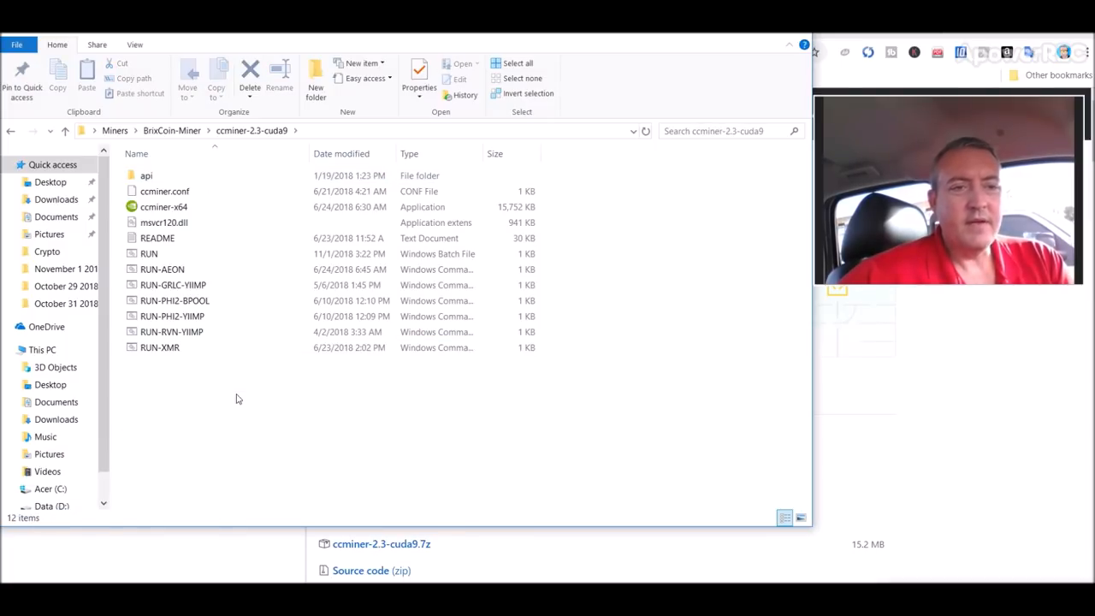
{"action": "left_click", "coordinate": [149, 253]}
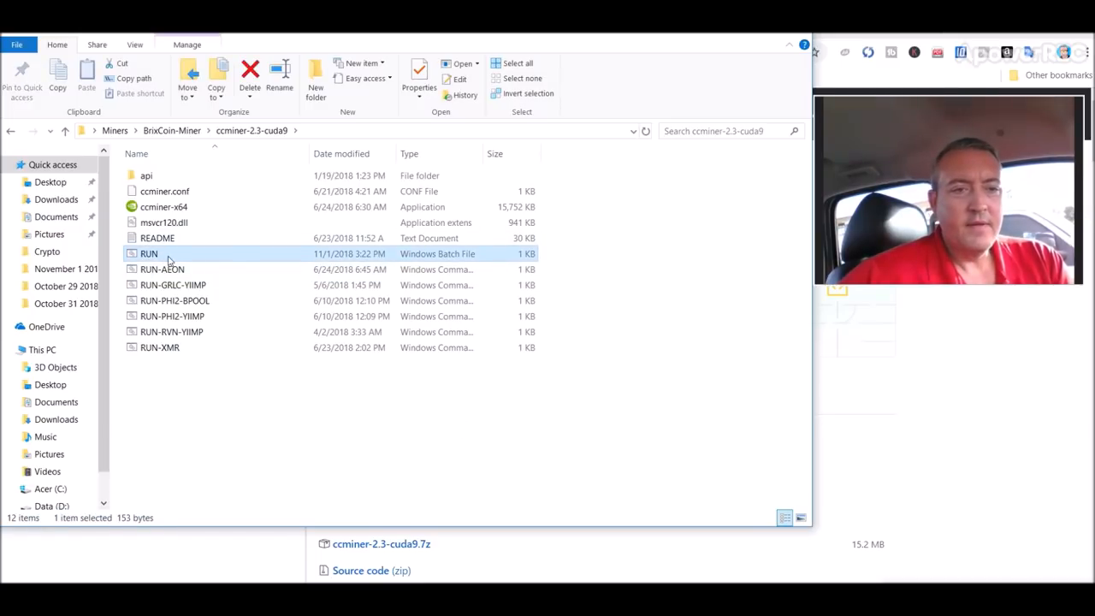
Step: Open the RUN batch file in Notepad via the right-click Edit action
{"action": "right_click", "coordinate": [149, 253]}
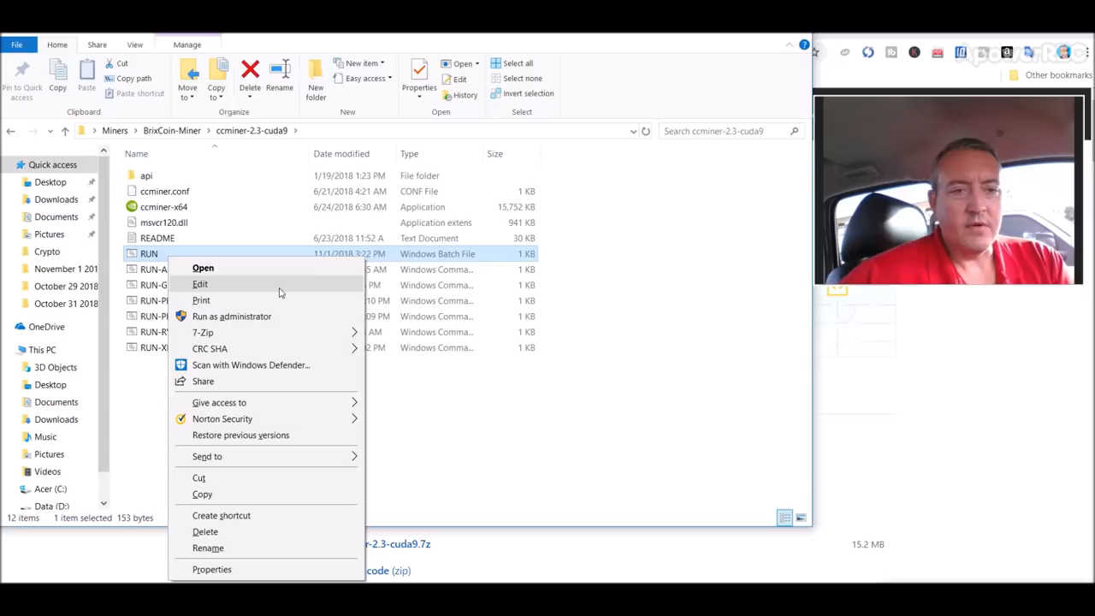
{"action": "left_click", "coordinate": [199, 284]}
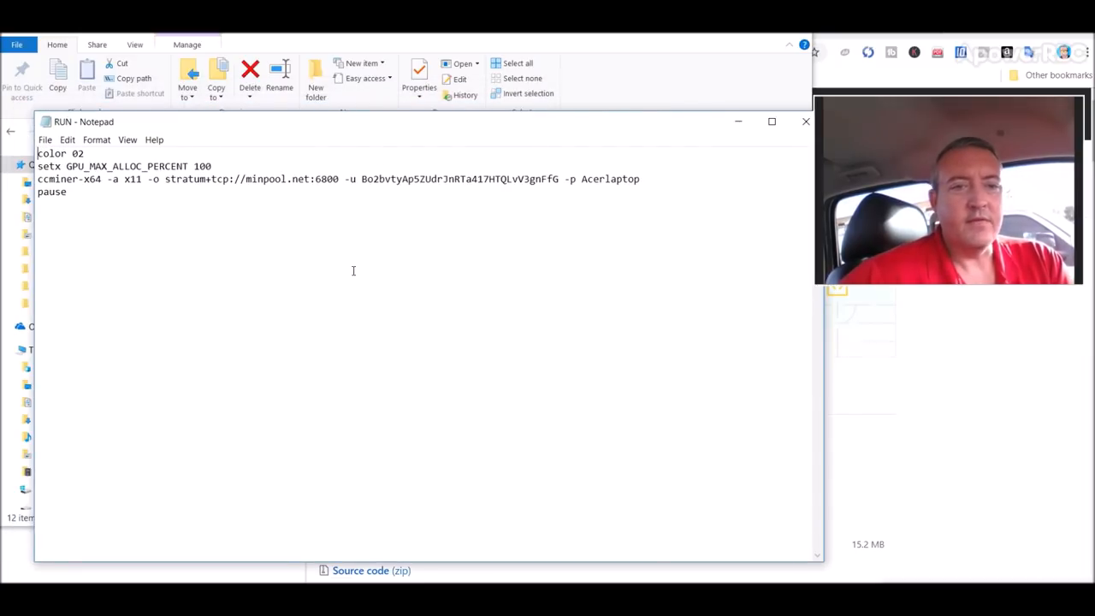
{"action": "mouse_move", "coordinate": [333, 203]}
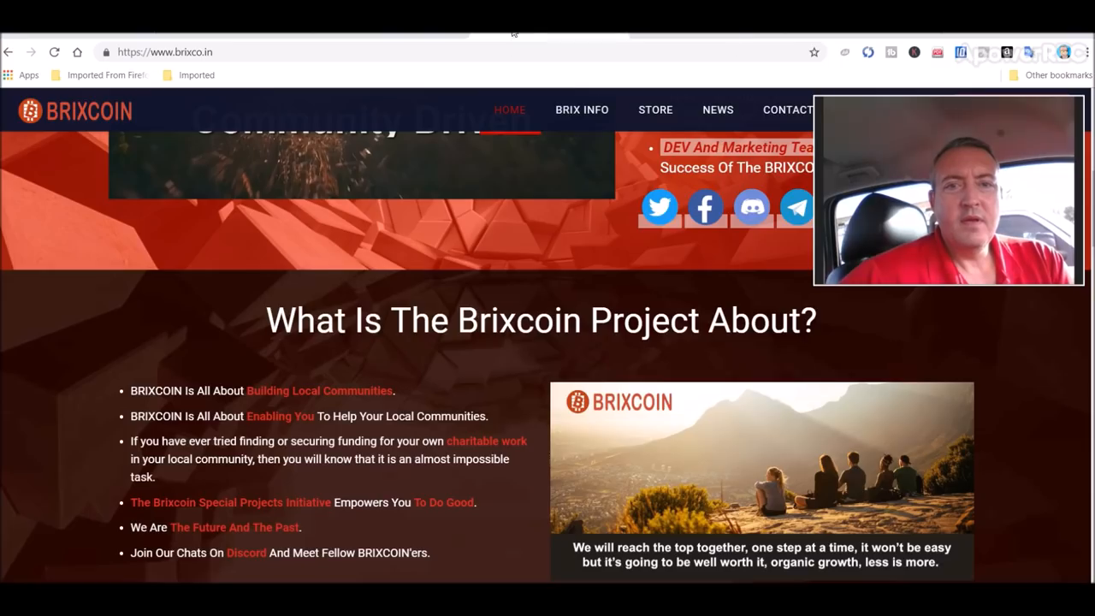
Step: Open BRIX INFO > Mining Information on the Brixcoin site and scroll through it
{"action": "left_click", "coordinate": [581, 110]}
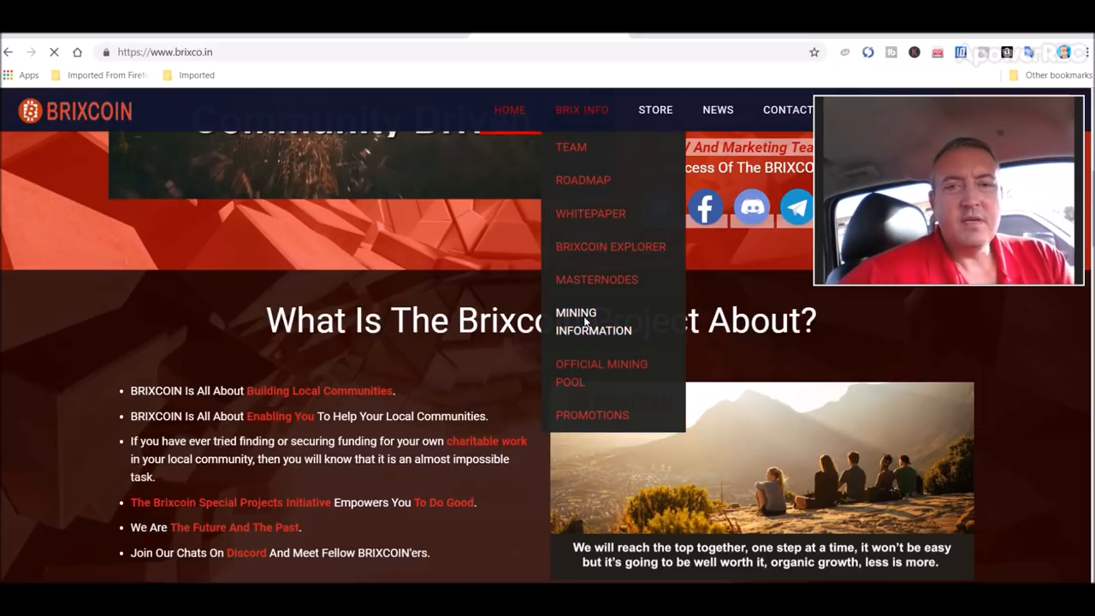
{"action": "left_click", "coordinate": [593, 321]}
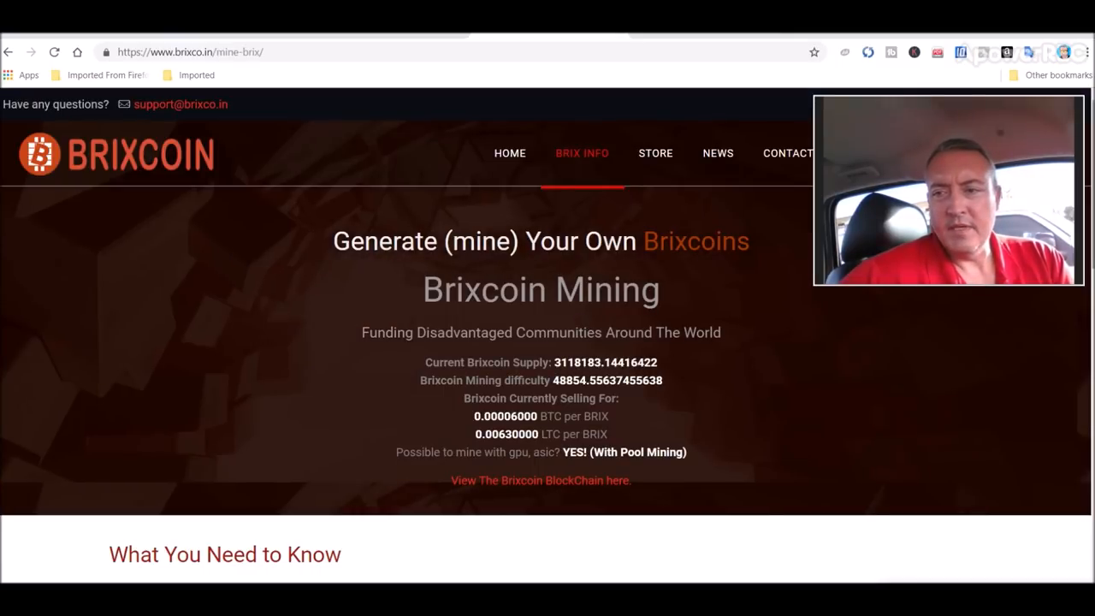
{"action": "scroll", "scroll_direction": "down", "scroll_amount": 3}
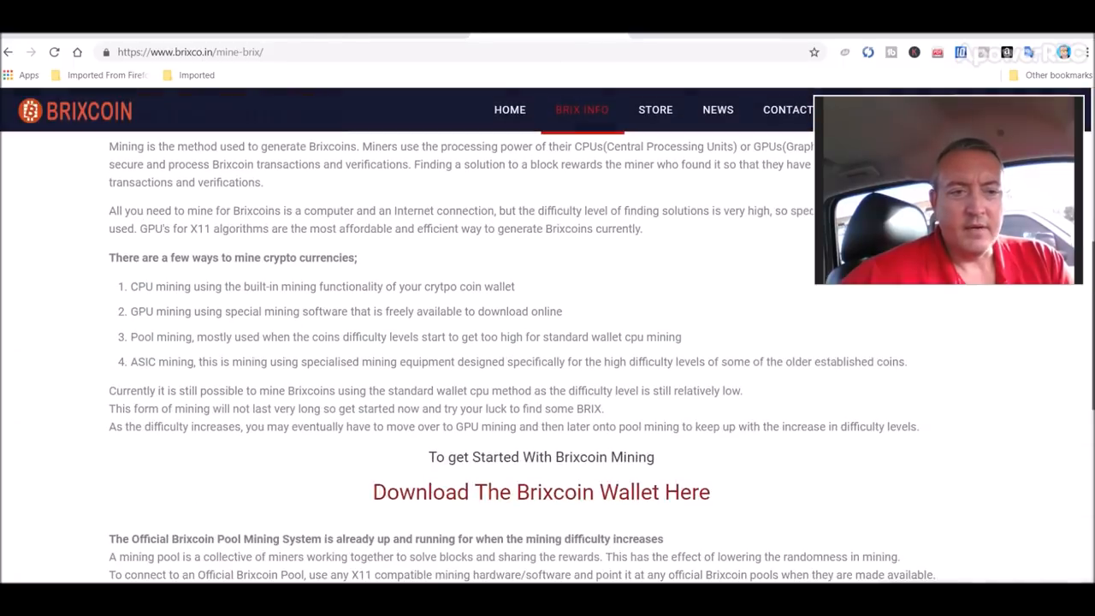
{"action": "scroll", "scroll_direction": "down", "scroll_amount": 3}
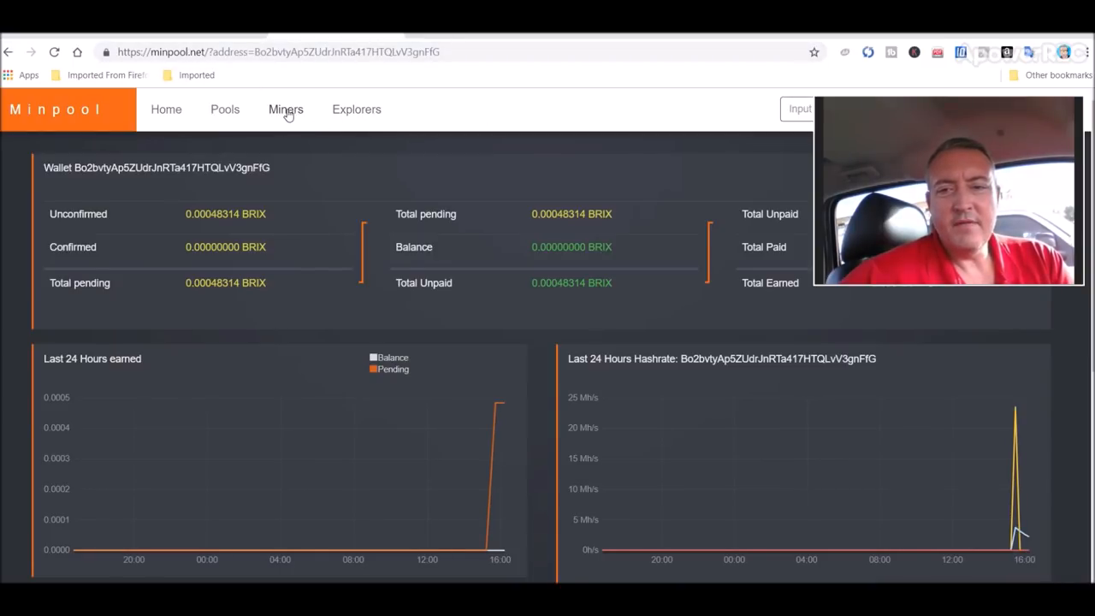
Step: Open Minpool's Miners page, then enter mine.wegolise.co.za in the address bar
{"action": "left_click", "coordinate": [285, 109]}
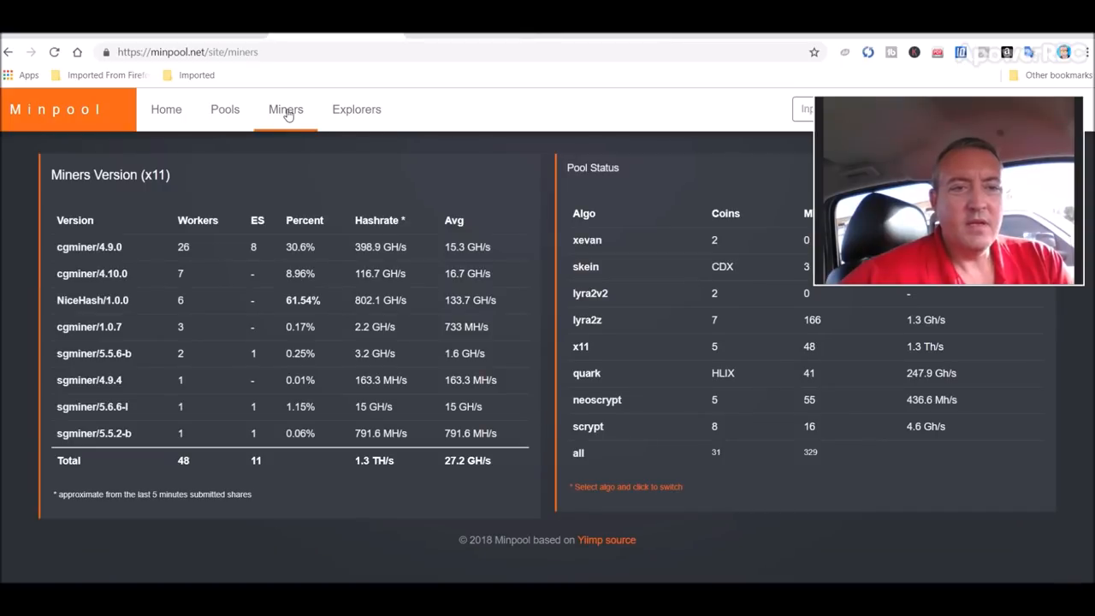
{"action": "mouse_move", "coordinate": [182, 248]}
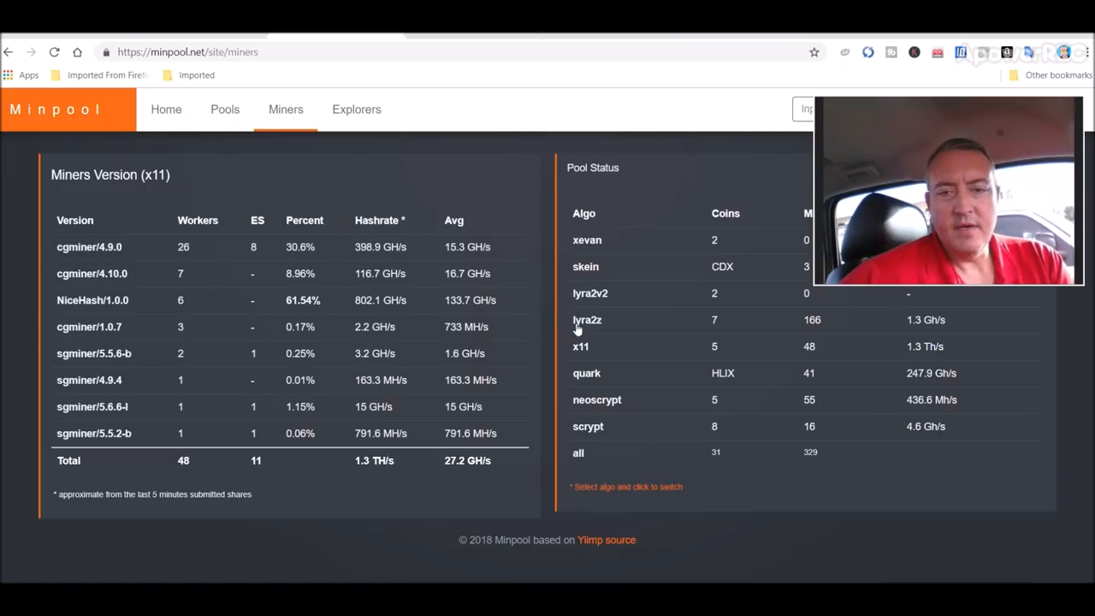
{"action": "mouse_move", "coordinate": [812, 351]}
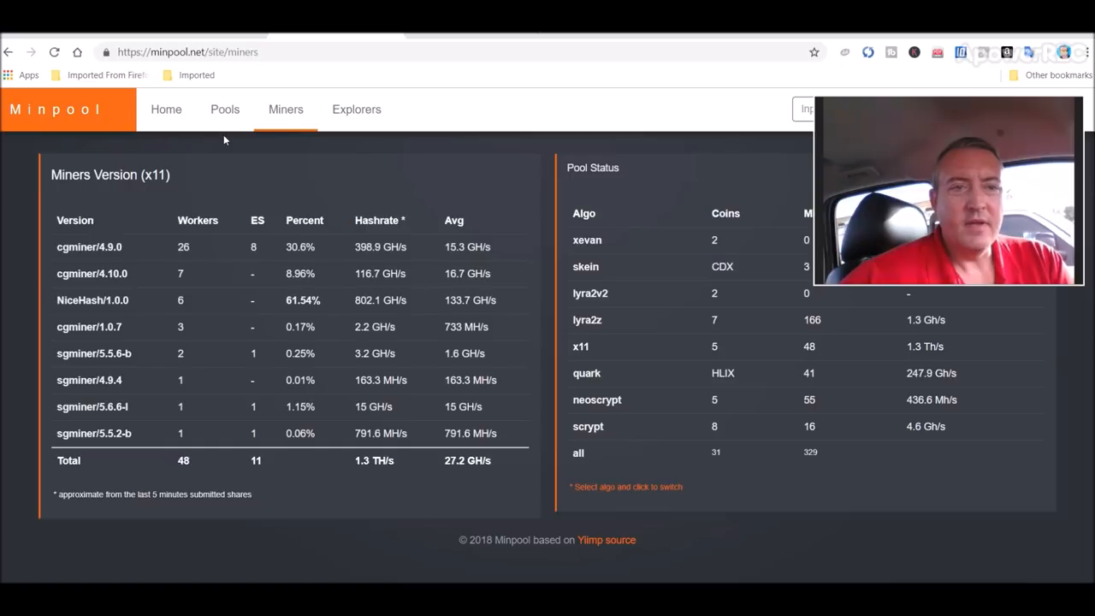
{"action": "mouse_move", "coordinate": [552, 87]}
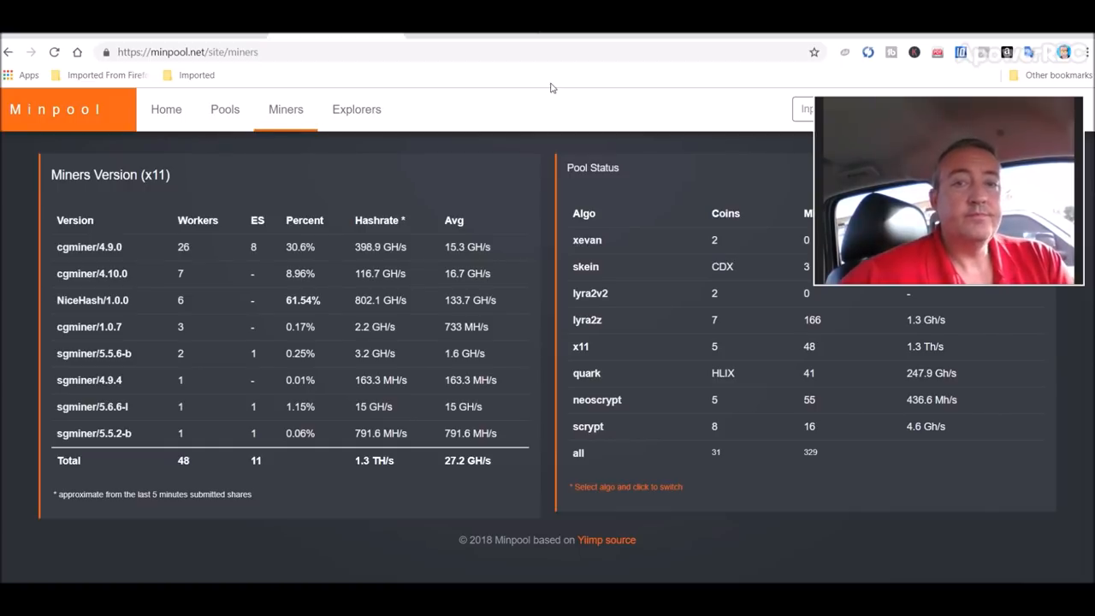
{"action": "type", "text": "mine.wegolise.co.za"}
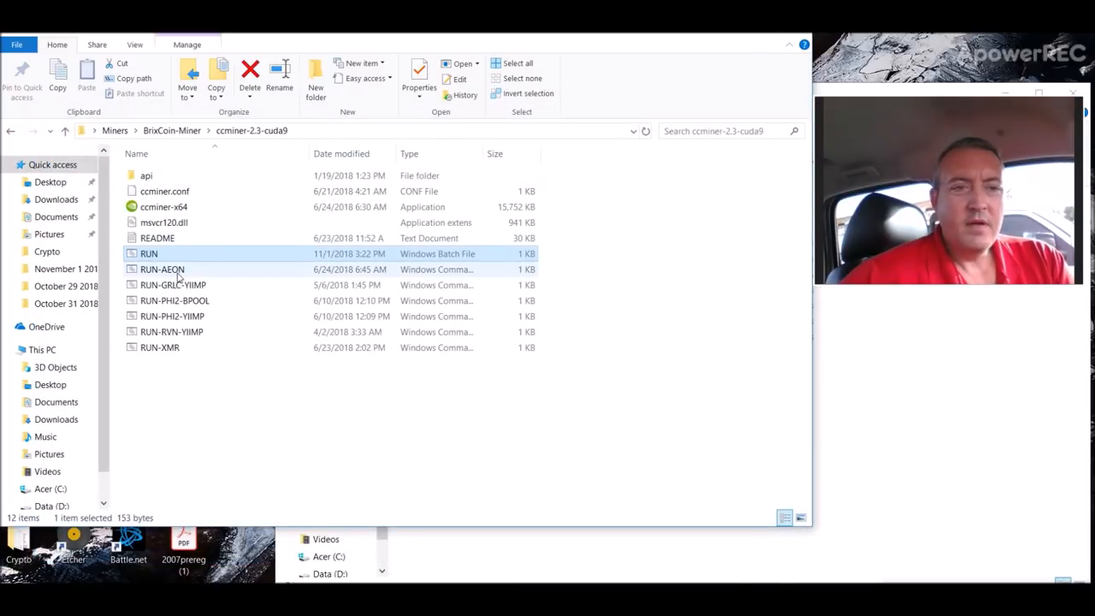
{"action": "mouse_move", "coordinate": [150, 253]}
{"action": "type", "text": "not"}
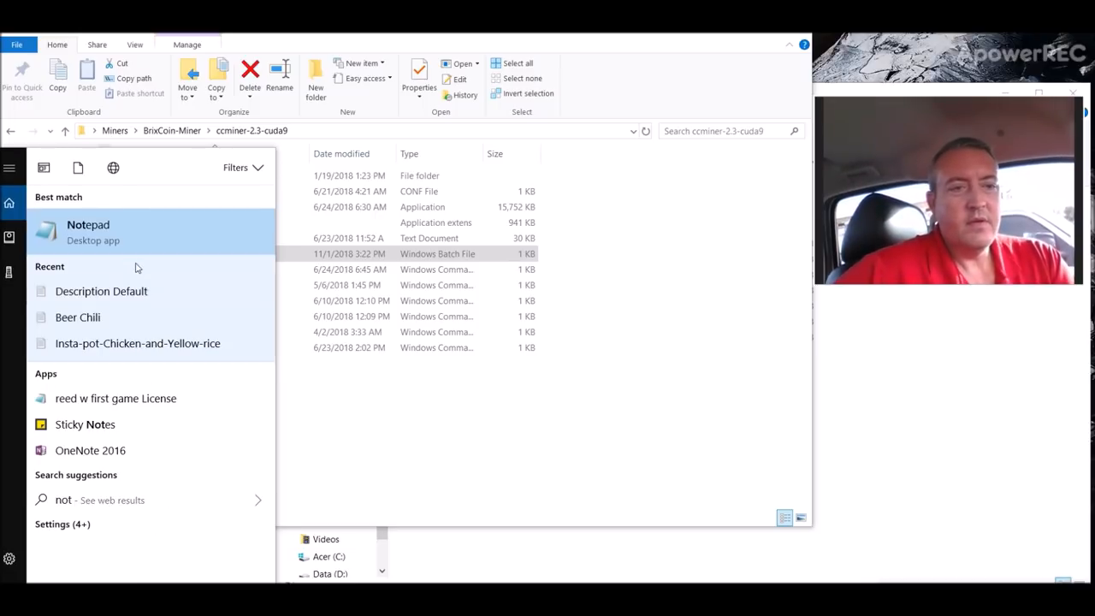
Step: Open a blank Notepad, select the RUN file and drag across the Explorer window
{"action": "left_click", "coordinate": [88, 231]}
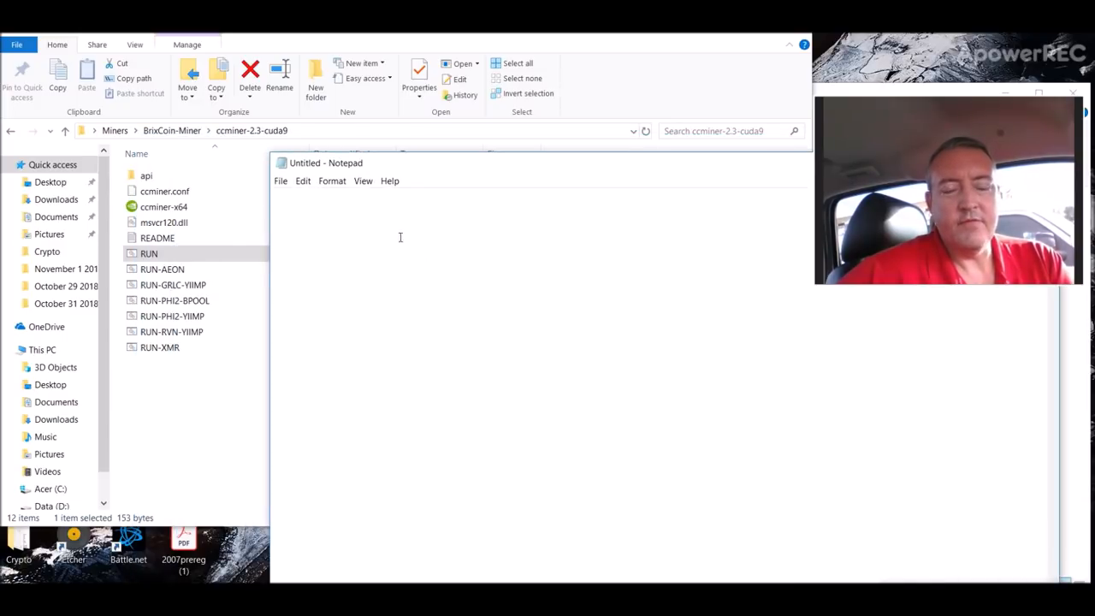
{"action": "left_click", "coordinate": [148, 253]}
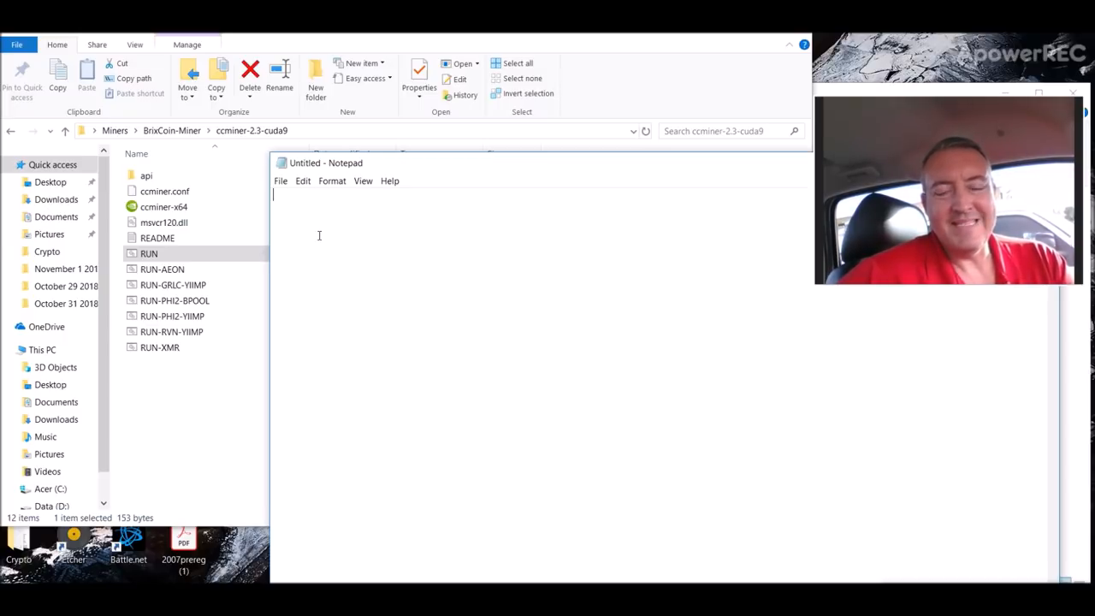
{"action": "left_click_drag", "start_coordinate": [325, 163], "coordinate": [82, 134]}
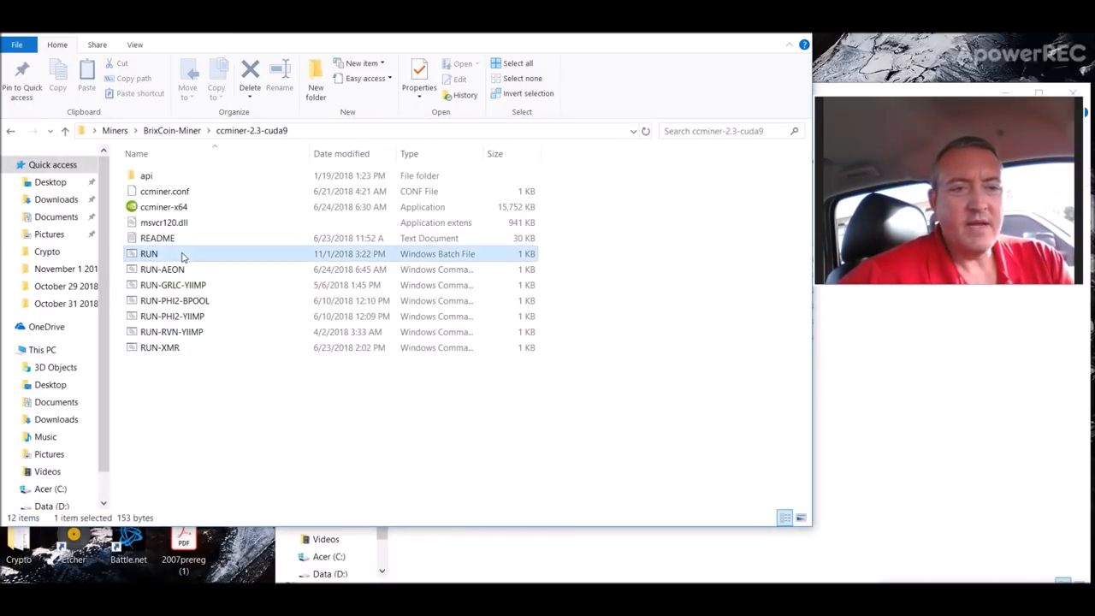
Step: Launch RUN.bat to start ccminer hashing x11 on minpool.net port 6800
{"action": "double_click", "coordinate": [149, 253]}
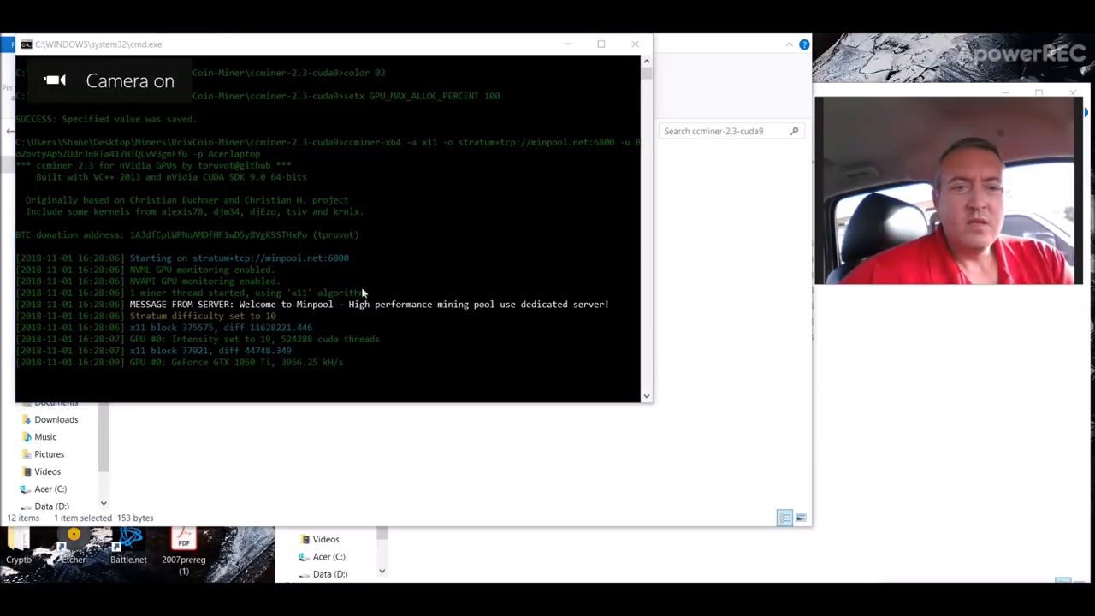
{"action": "mouse_move", "coordinate": [745, 237]}
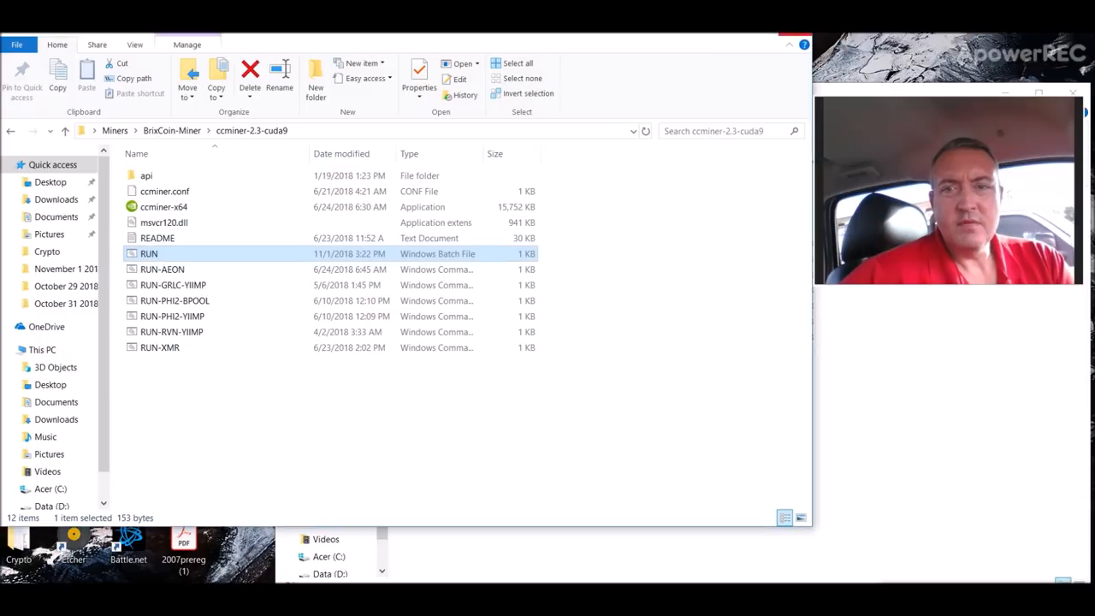
{"action": "double_click", "coordinate": [149, 253]}
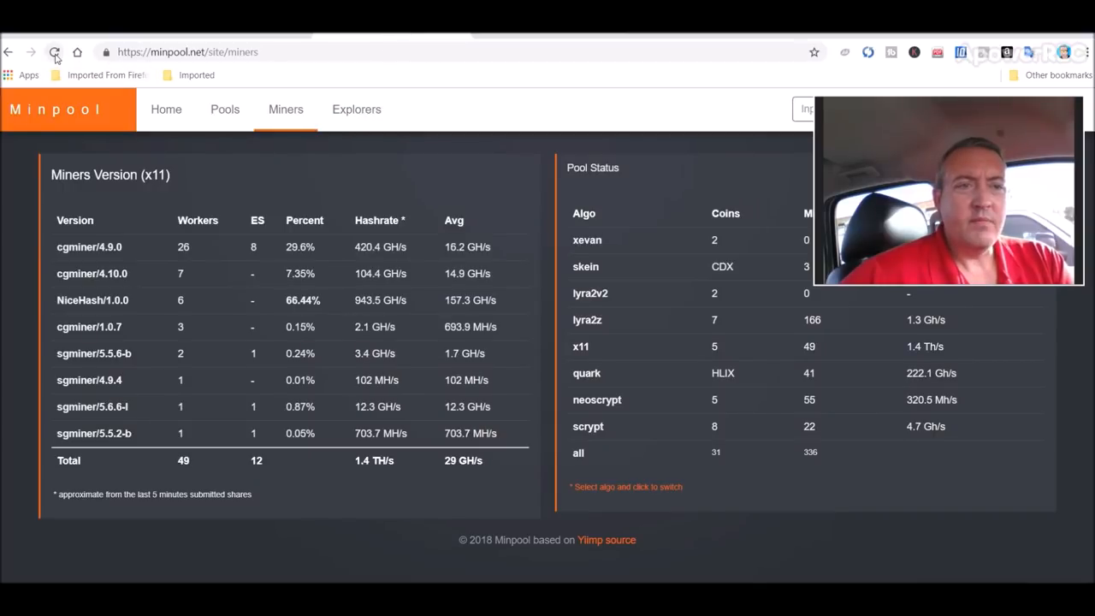
Step: Reload the Miners page and open the BrixCoin pool from Minpool's Pools list
{"action": "left_click", "coordinate": [55, 52]}
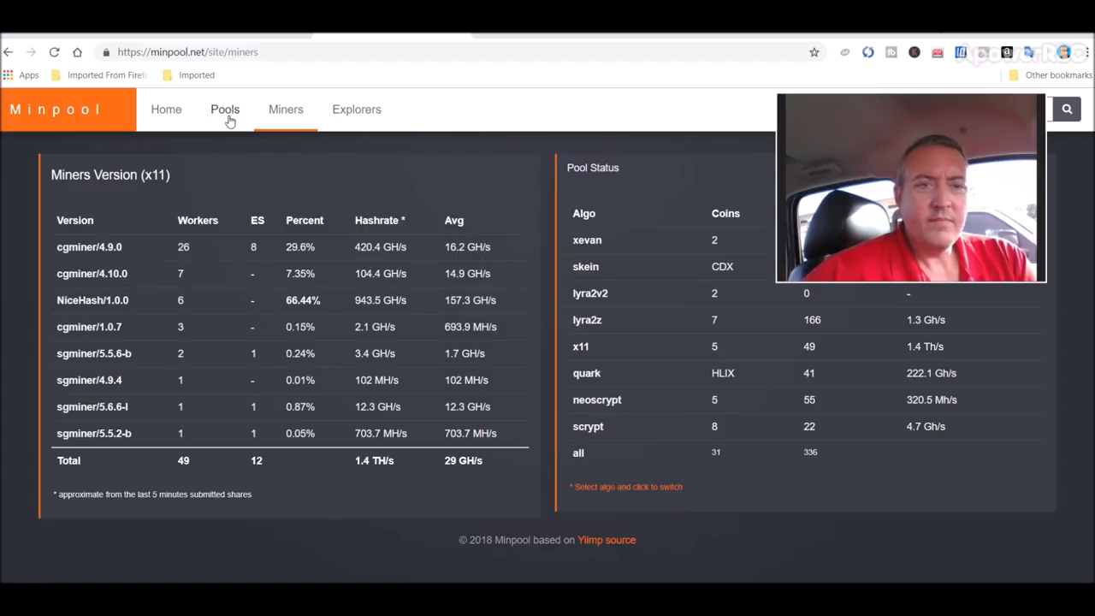
{"action": "left_click", "coordinate": [225, 109]}
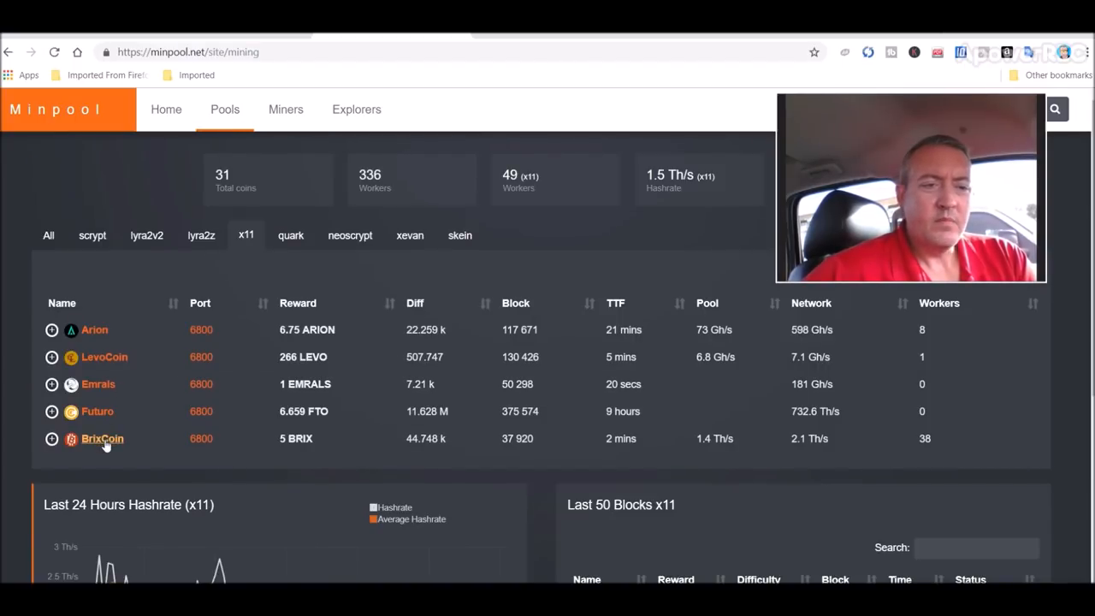
{"action": "left_click", "coordinate": [101, 438]}
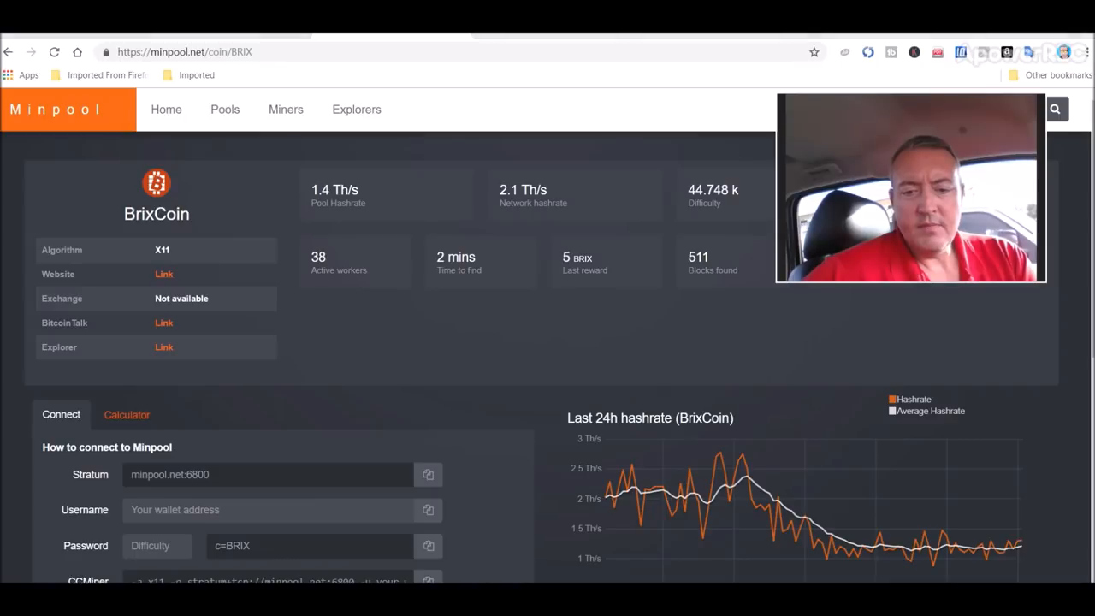
Step: Copy the receiving address from Brixcoin Core and close the wallet window
{"action": "left_click", "coordinate": [409, 193]}
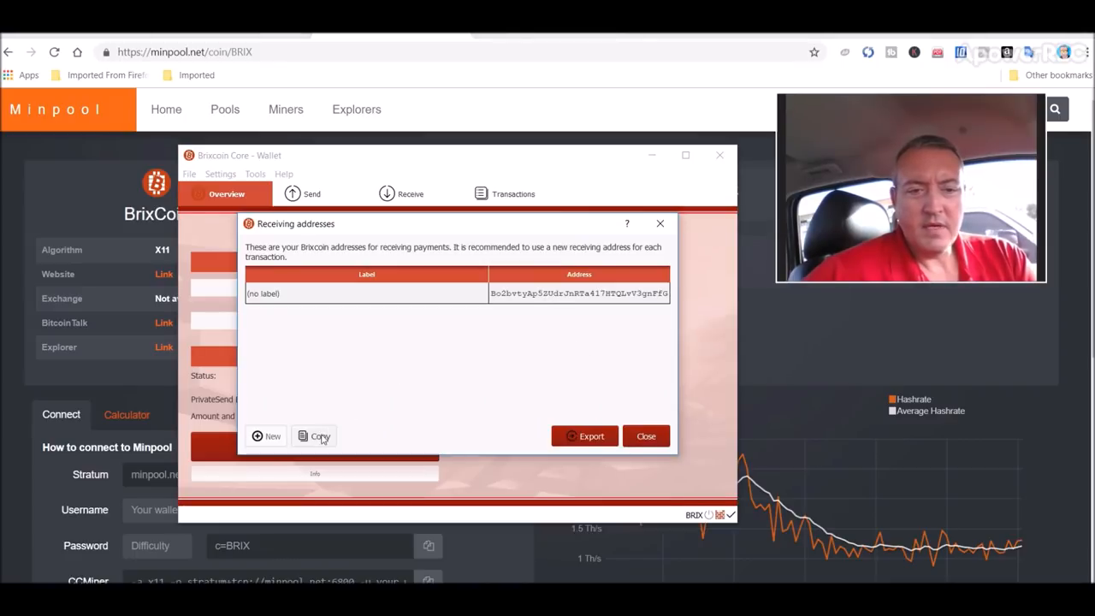
{"action": "left_click", "coordinate": [645, 435]}
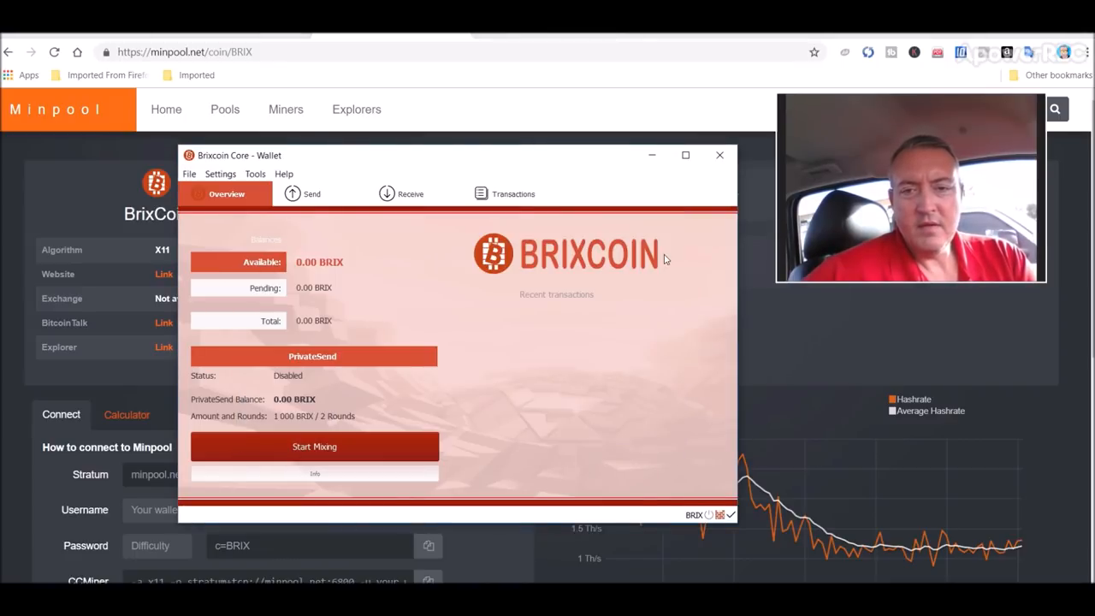
{"action": "left_click", "coordinate": [720, 155]}
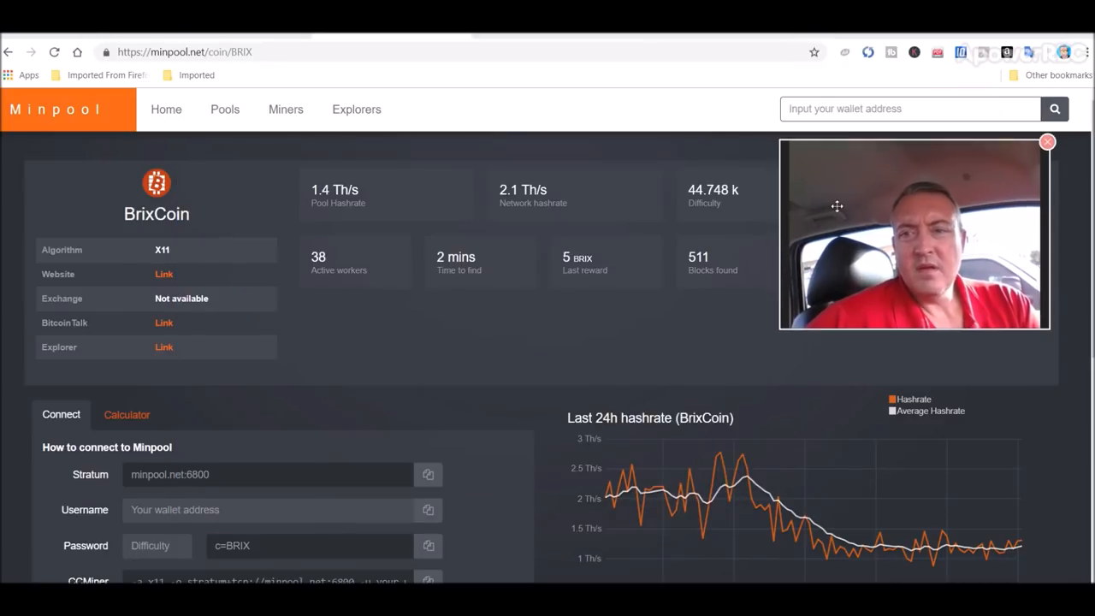
{"action": "type", "text": "Bo2bvtyAp5ZUdrJnRTa417HTQLvV3gnFfG"}
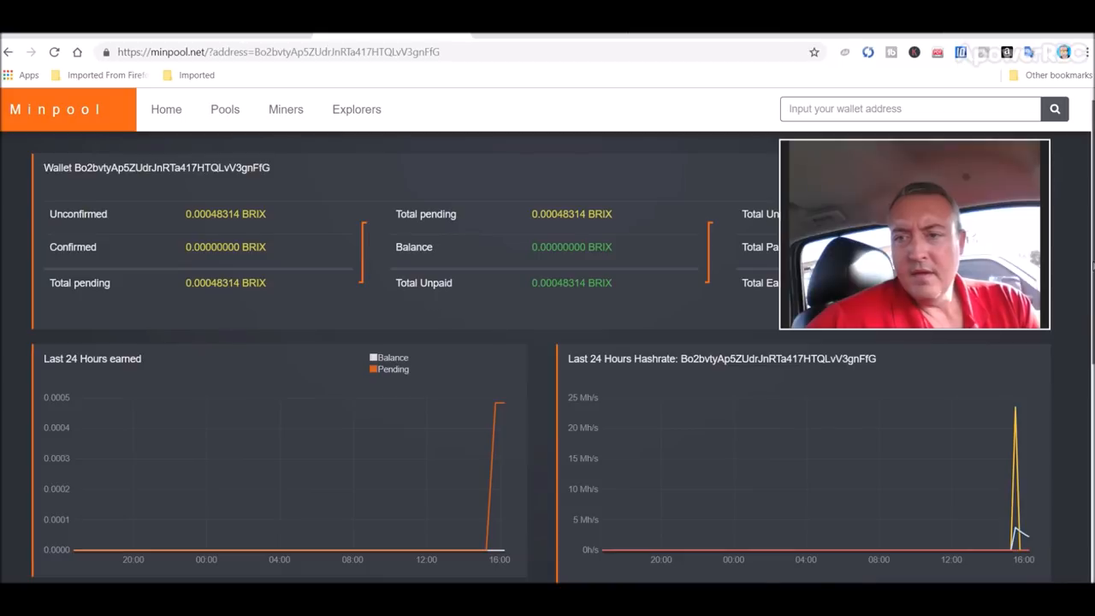
{"action": "scroll", "scroll_direction": "down", "scroll_amount": 3}
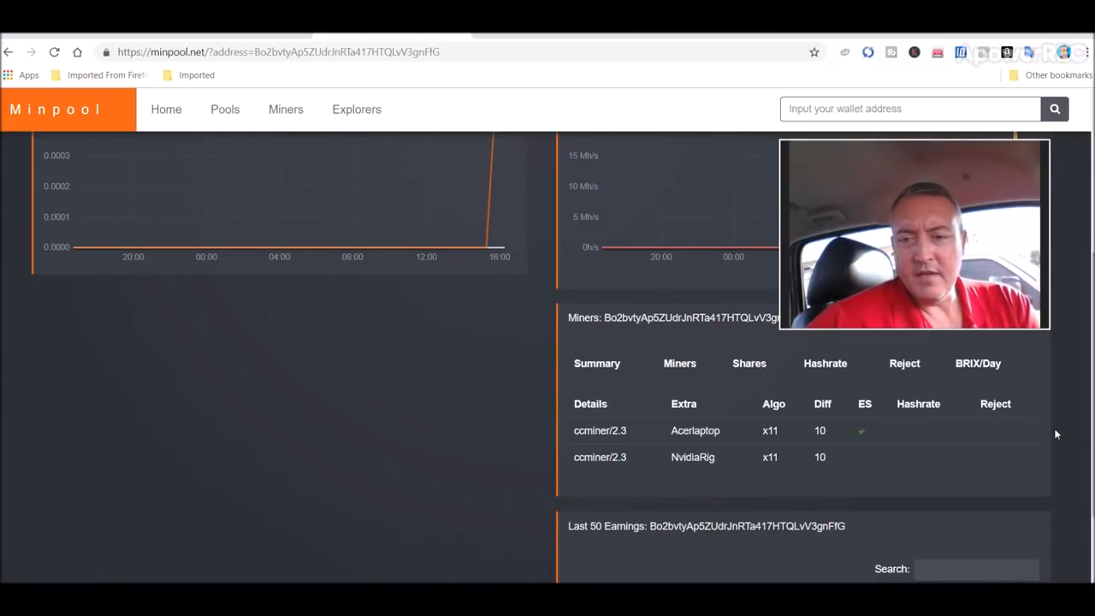
{"action": "scroll", "scroll_direction": "down", "scroll_amount": 3}
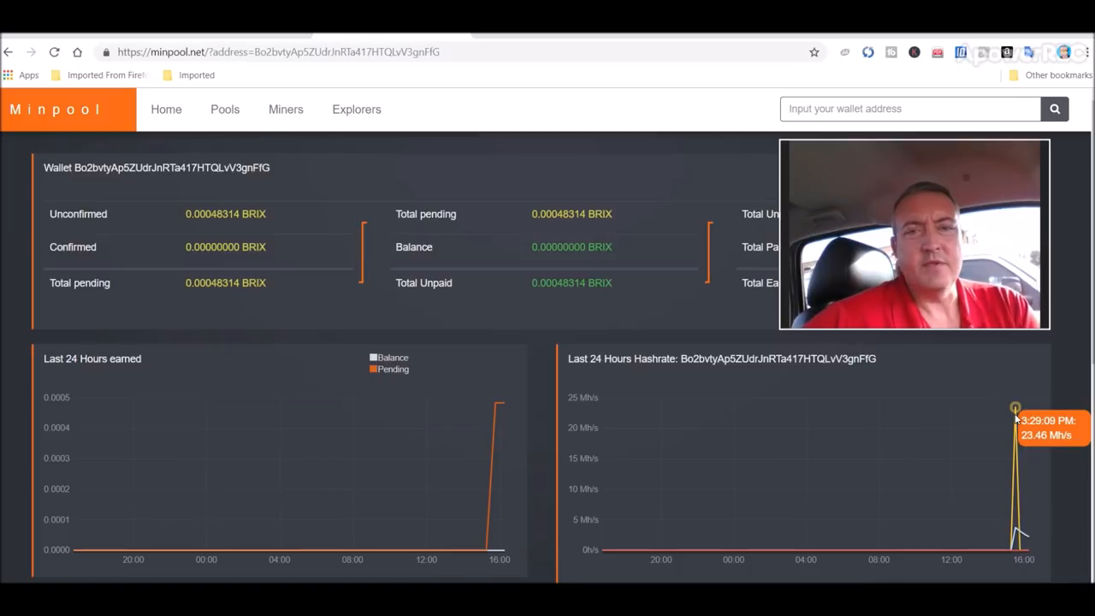
{"action": "mouse_move", "coordinate": [524, 163]}
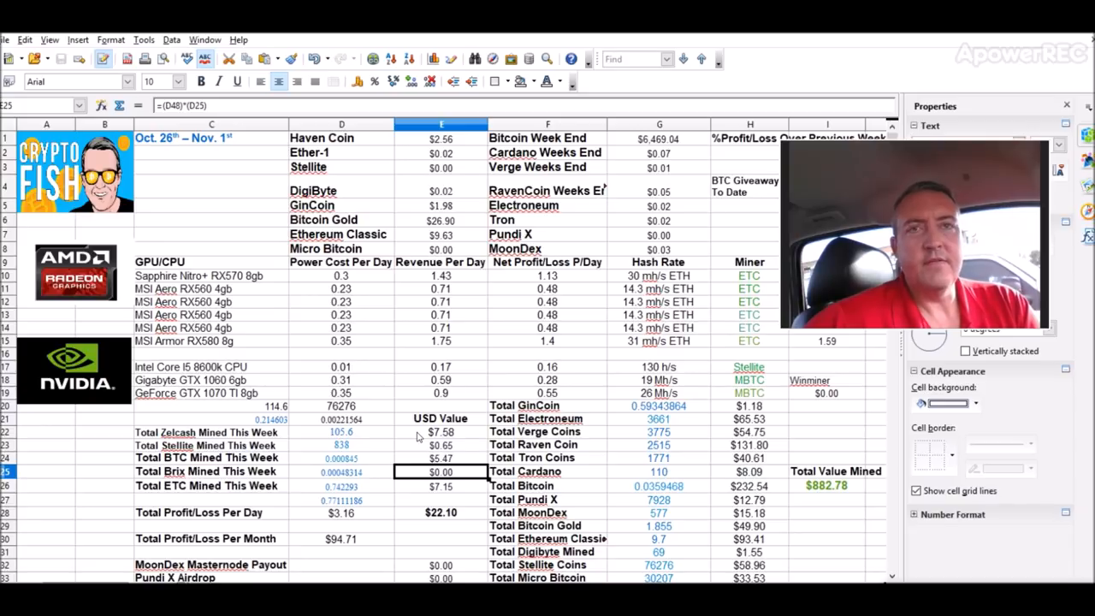
{"action": "mouse_move", "coordinate": [460, 437]}
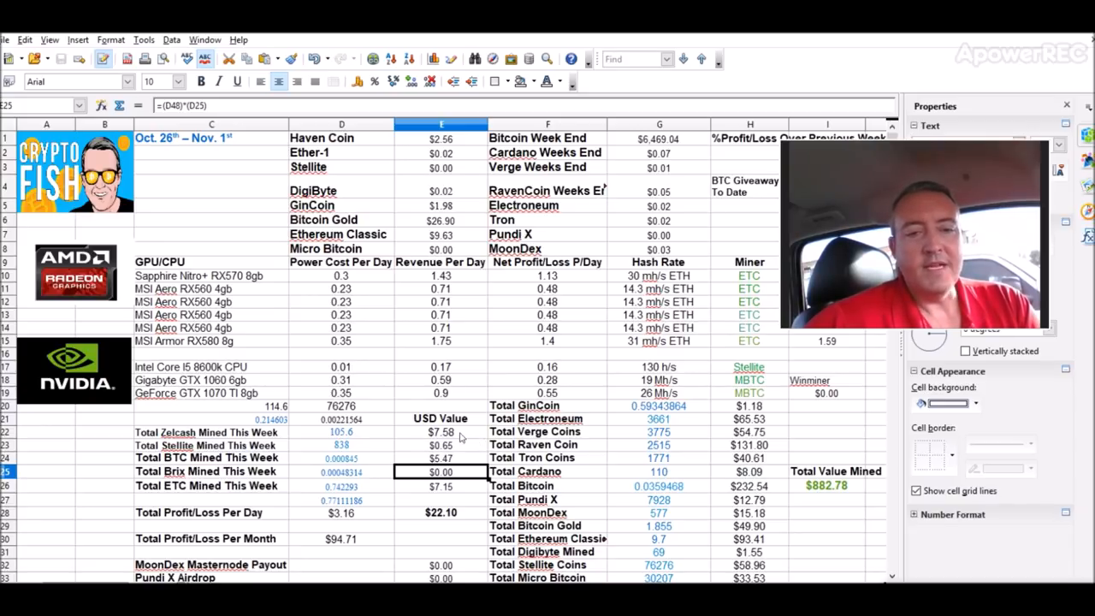
{"action": "mouse_move", "coordinate": [499, 394]}
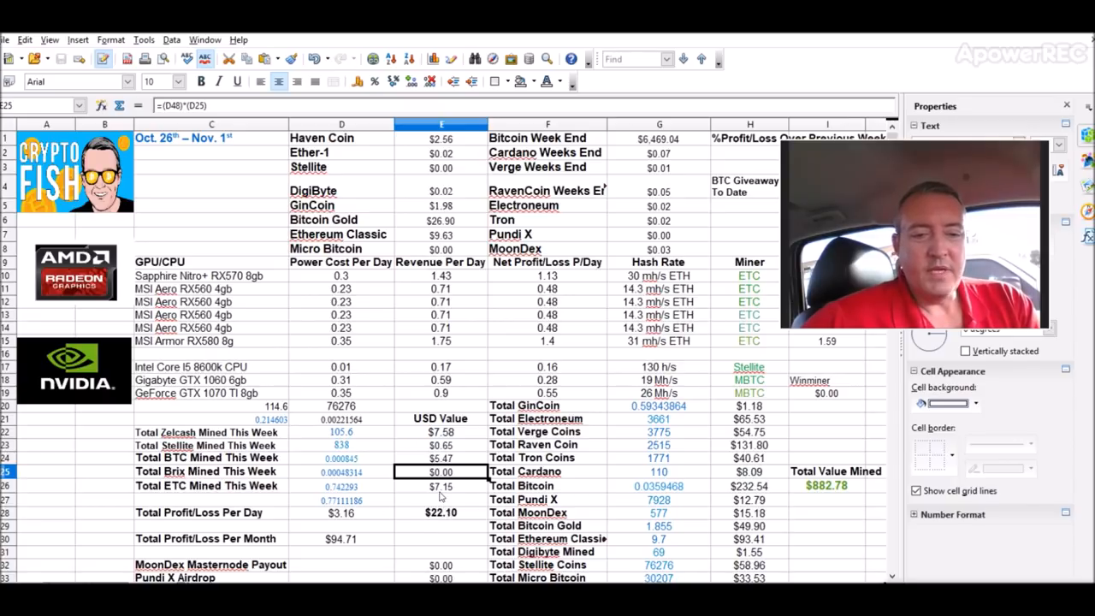
{"action": "mouse_move", "coordinate": [461, 460]}
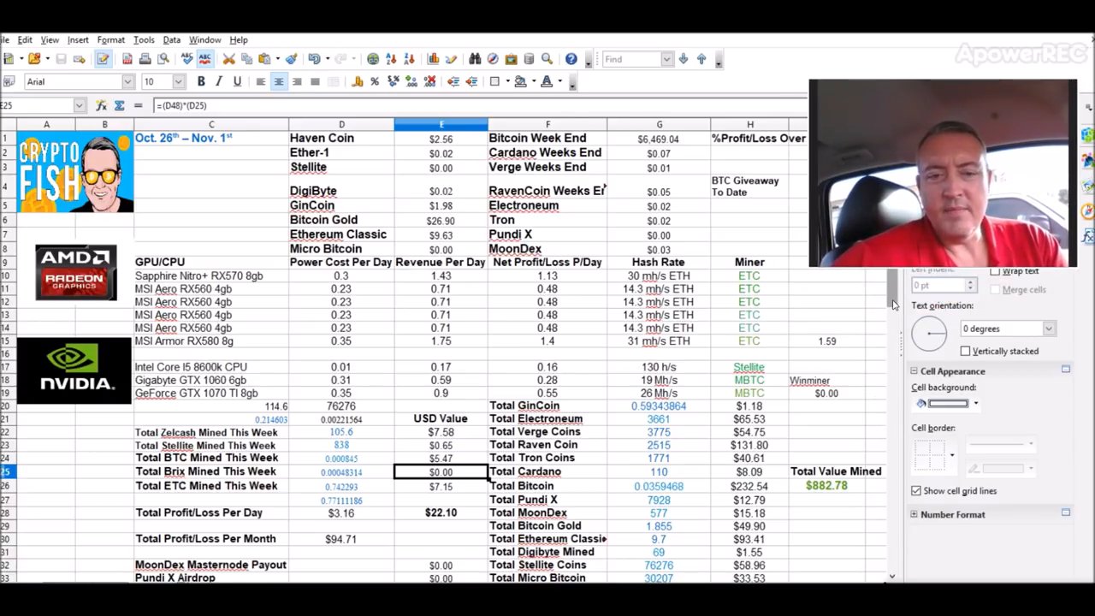
Step: Scroll through the Oct. 26th – Nov. 1st sheet's coin totals (0.00048314 Brix, $882.78 total) and return to the top
{"action": "scroll", "scroll_direction": "down", "scroll_amount": 3}
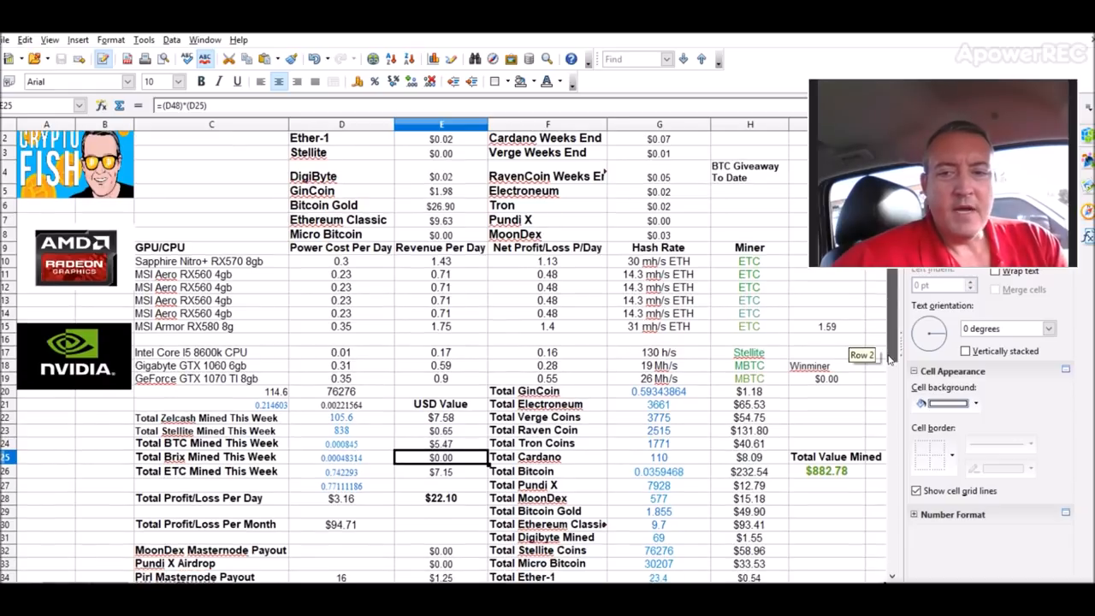
{"action": "scroll", "scroll_direction": "down", "scroll_amount": 3}
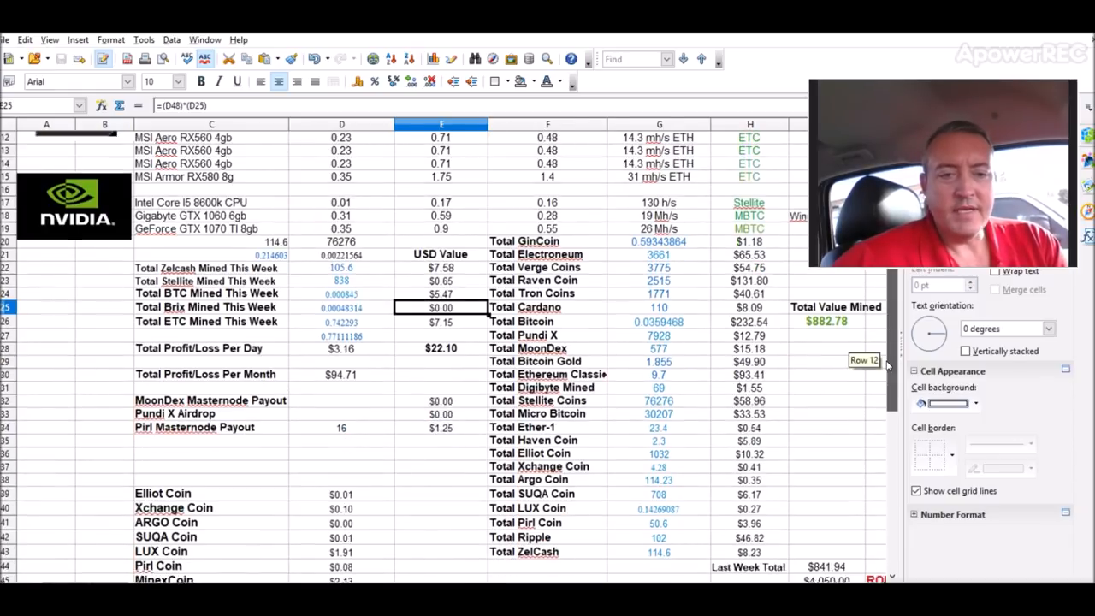
{"action": "scroll", "scroll_direction": "down", "scroll_amount": 3}
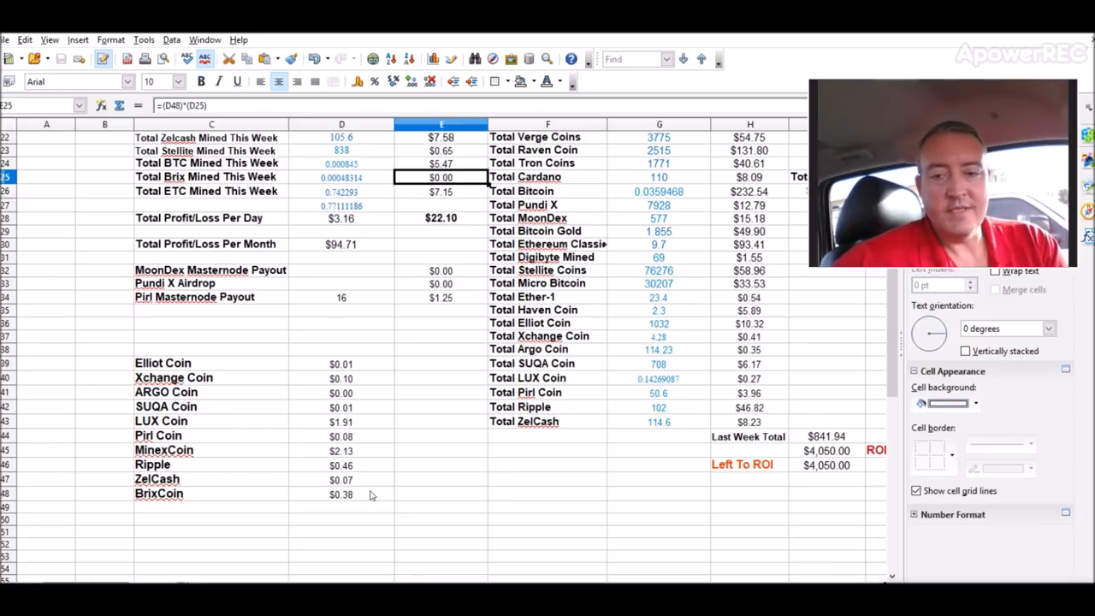
{"action": "mouse_move", "coordinate": [892, 407]}
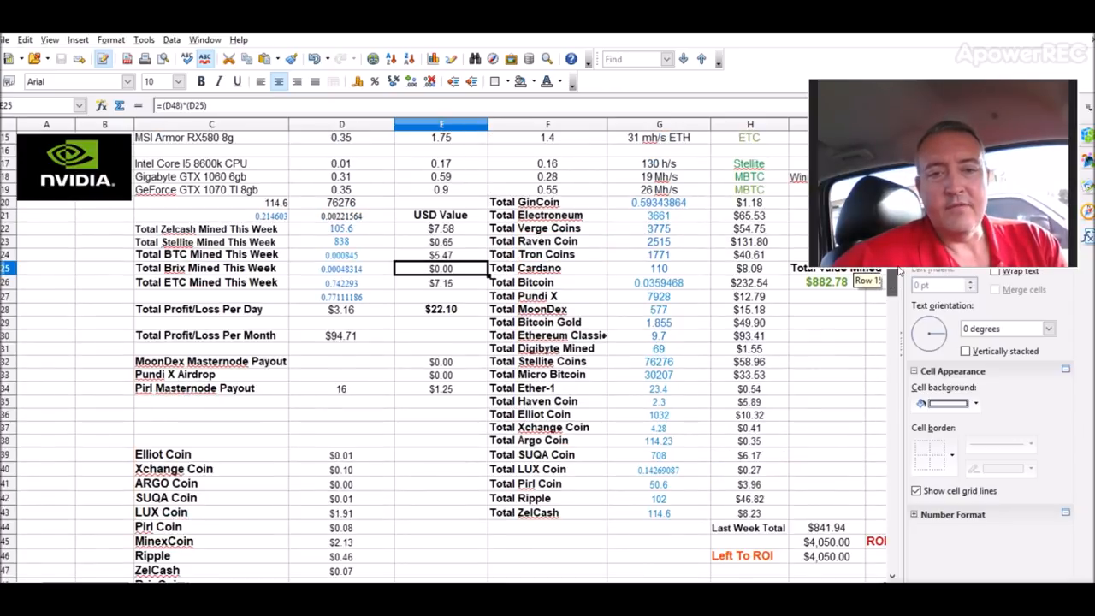
{"action": "scroll", "scroll_direction": "up", "scroll_amount": 3}
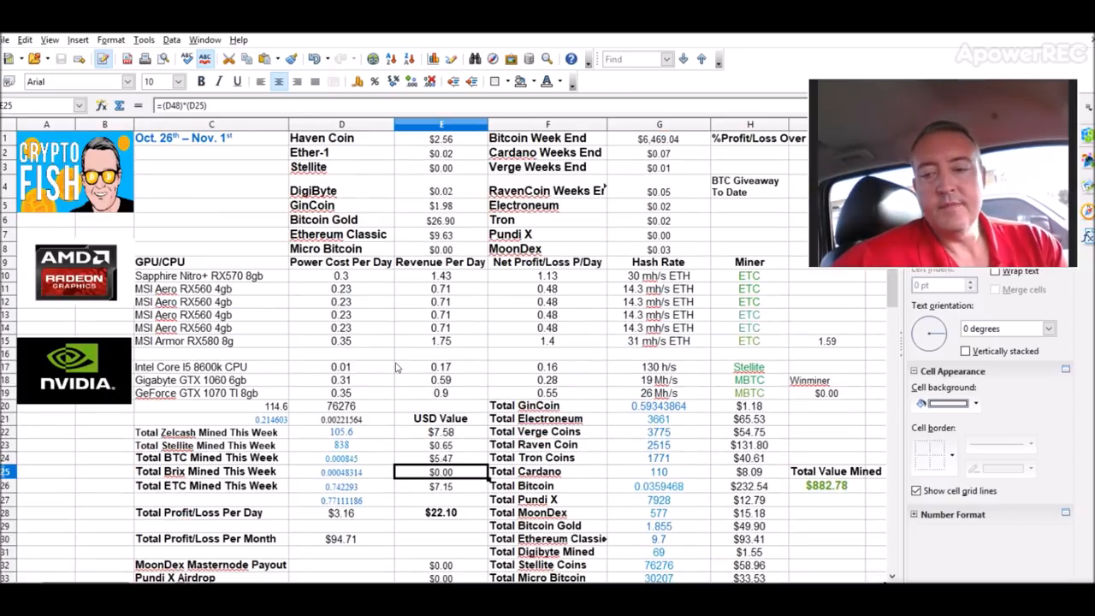